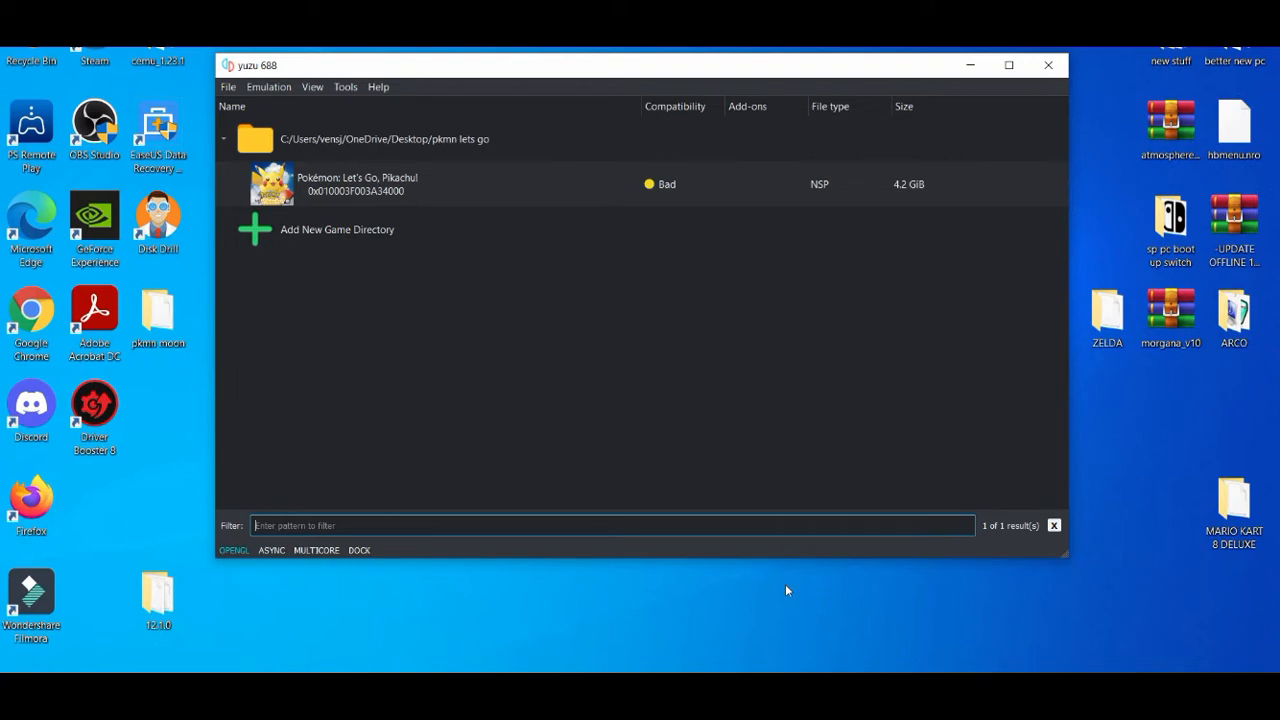
- Enable Use assembly shaders in yuzu's advanced graphics configuration
{"action": "left_click", "coordinate": [268, 86]}
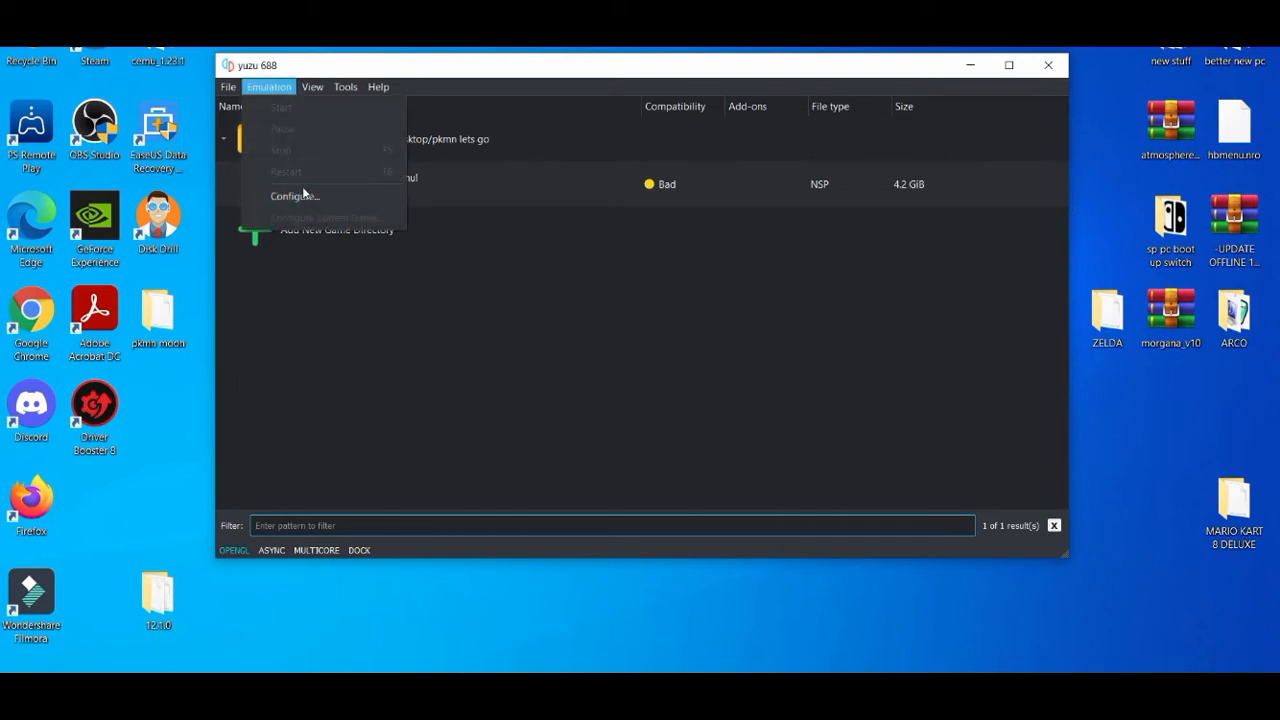
{"action": "left_click", "coordinate": [294, 196]}
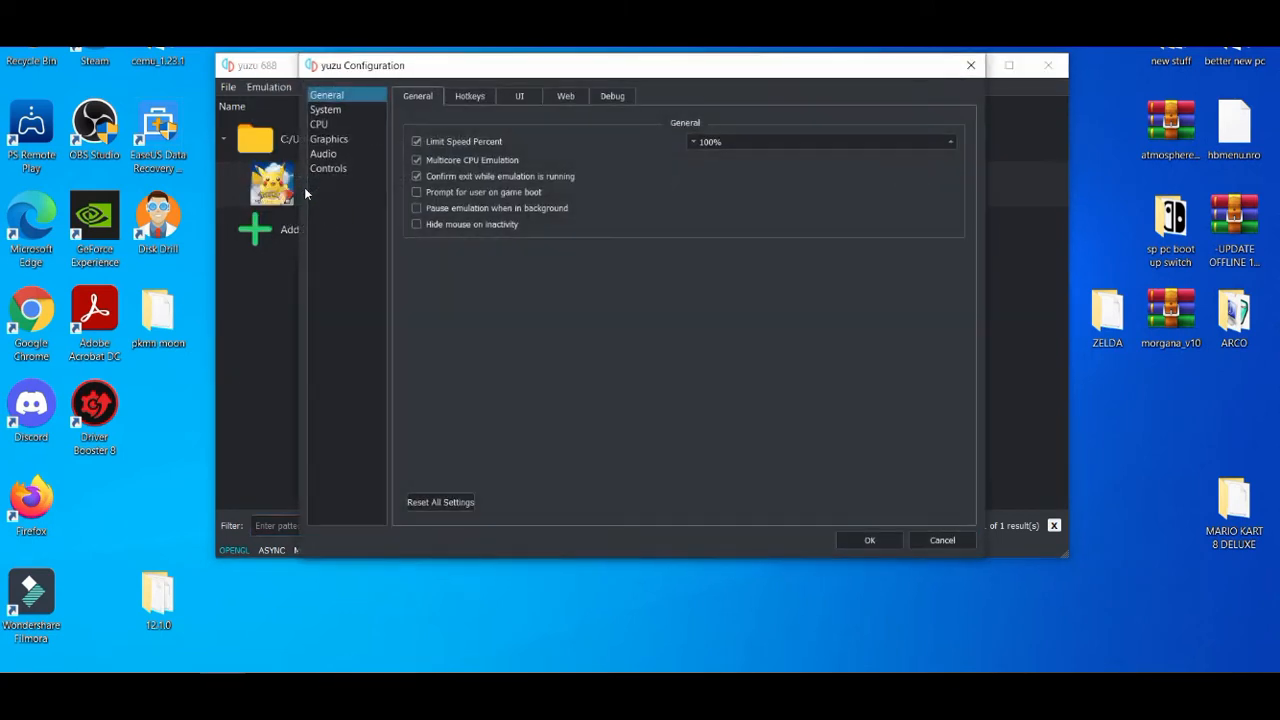
{"action": "left_click", "coordinate": [328, 140]}
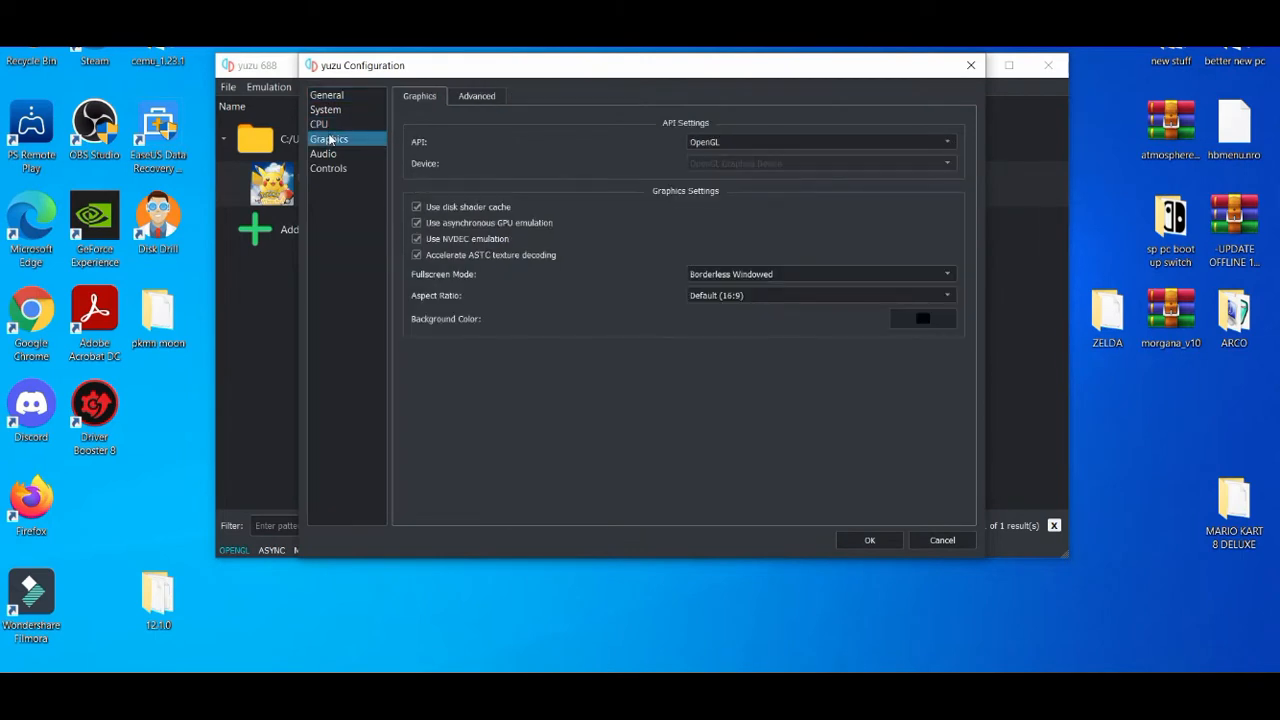
{"action": "mouse_move", "coordinate": [490, 232]}
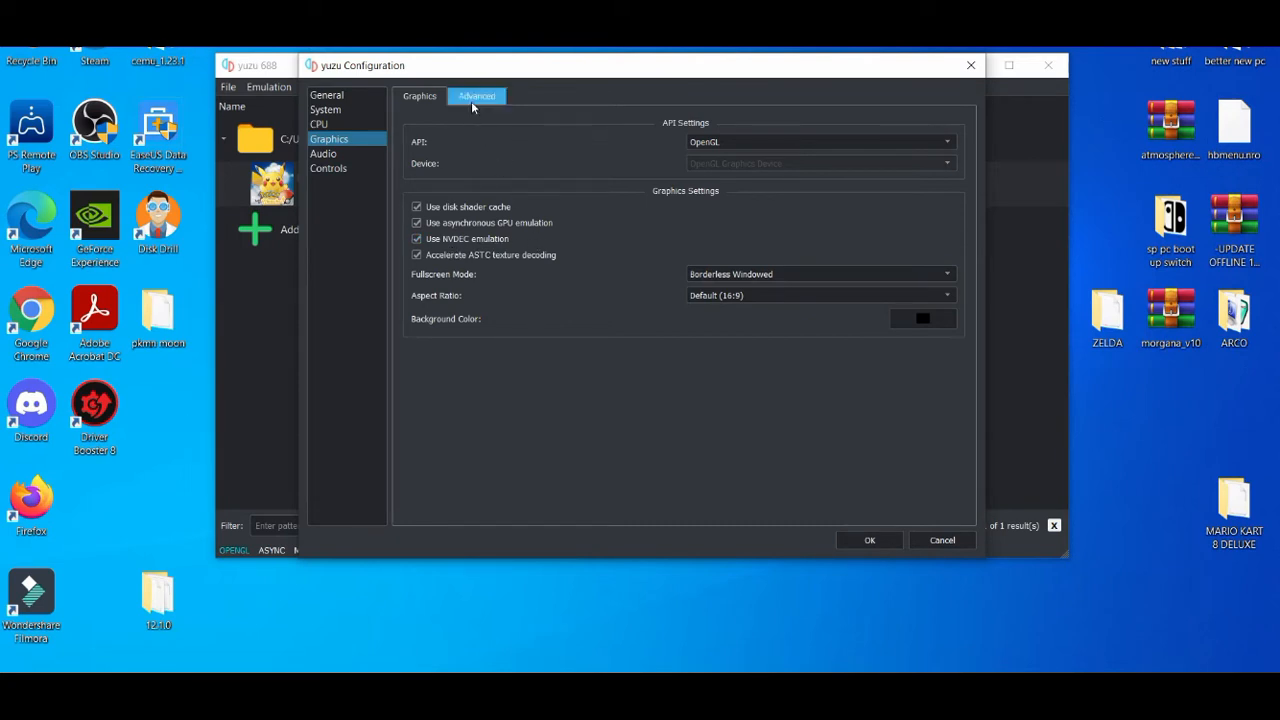
{"action": "left_click", "coordinate": [476, 96]}
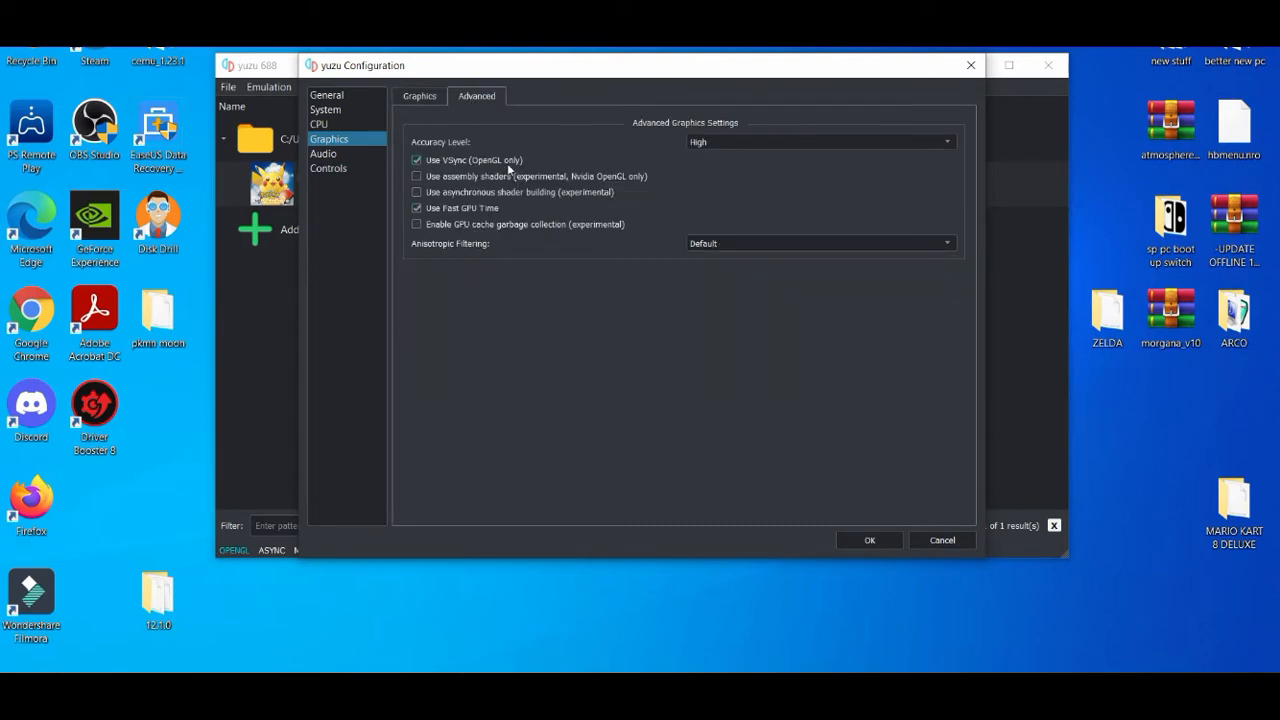
{"action": "left_click", "coordinate": [416, 176]}
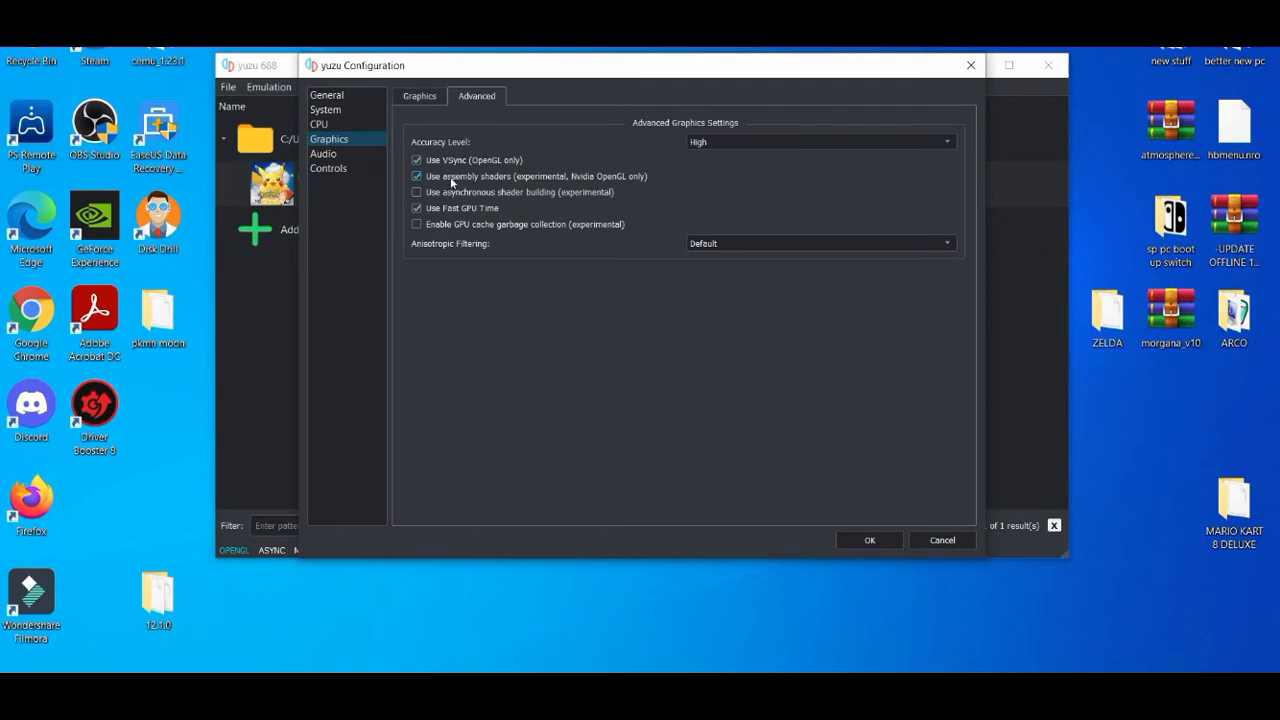
{"action": "mouse_move", "coordinate": [468, 176]}
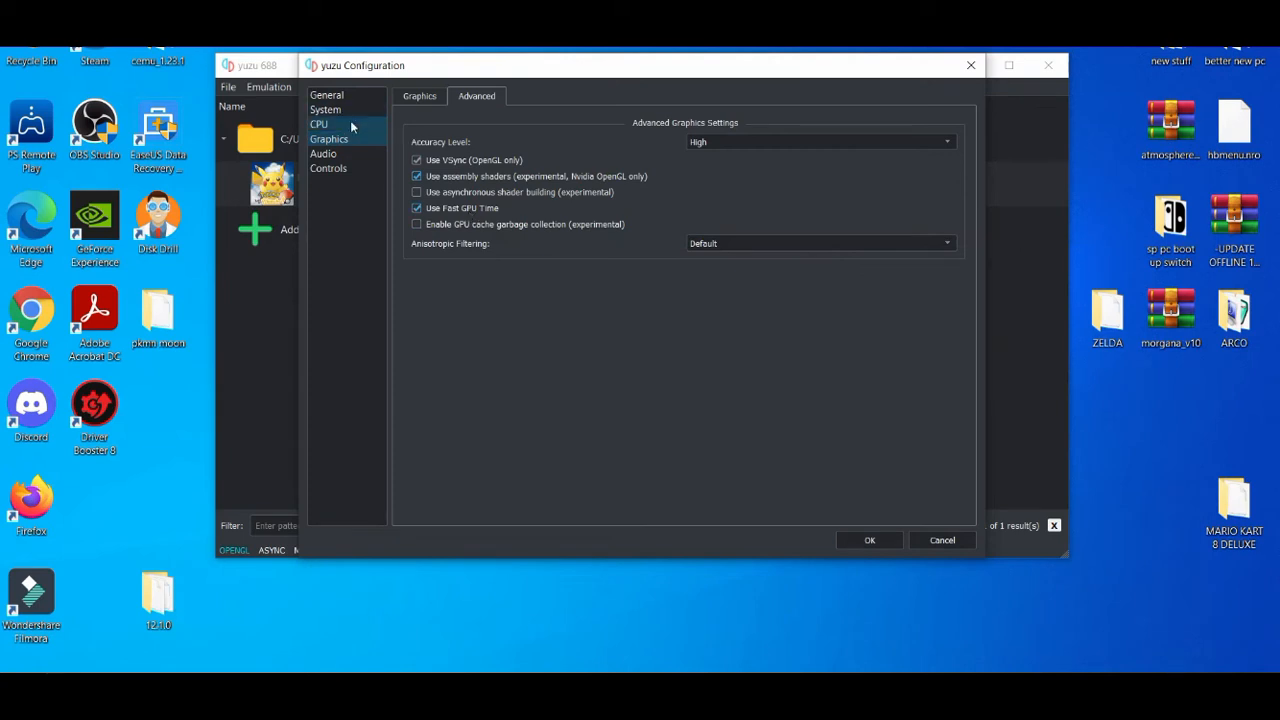
- Set CPU accuracy to Unsafe and confirm the configuration
{"action": "left_click", "coordinate": [320, 124]}
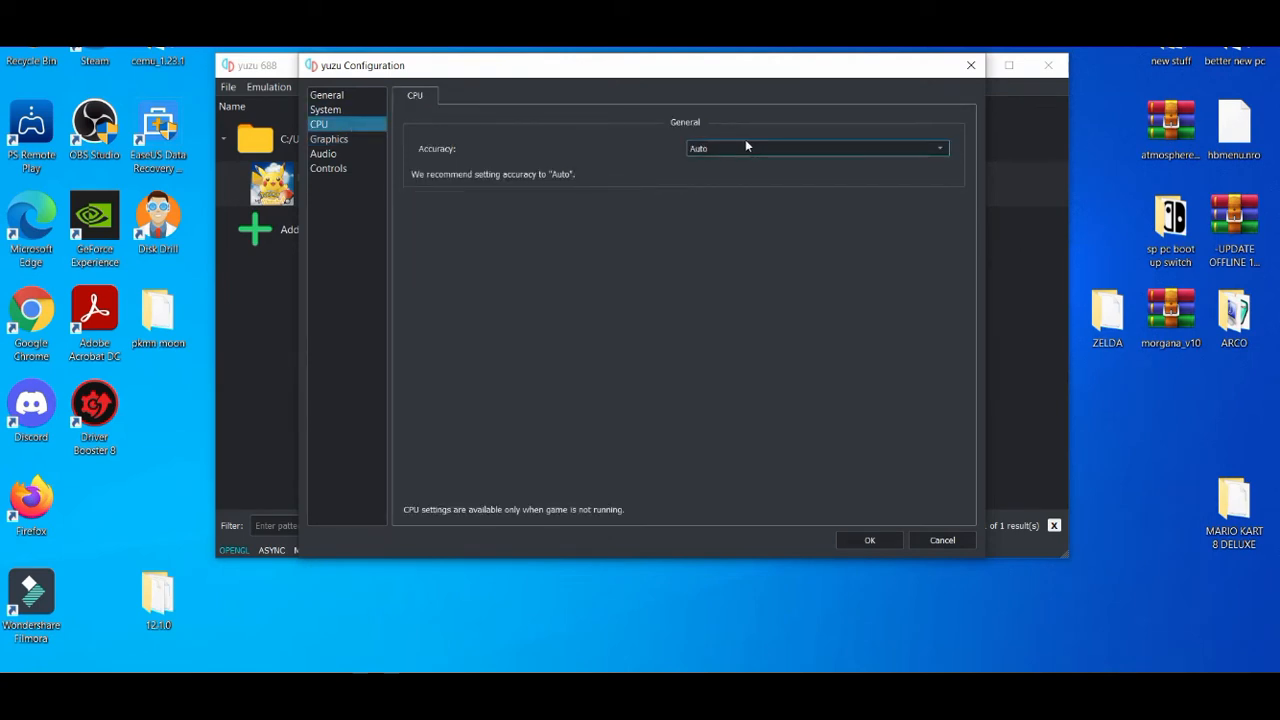
{"action": "left_click", "coordinate": [816, 148]}
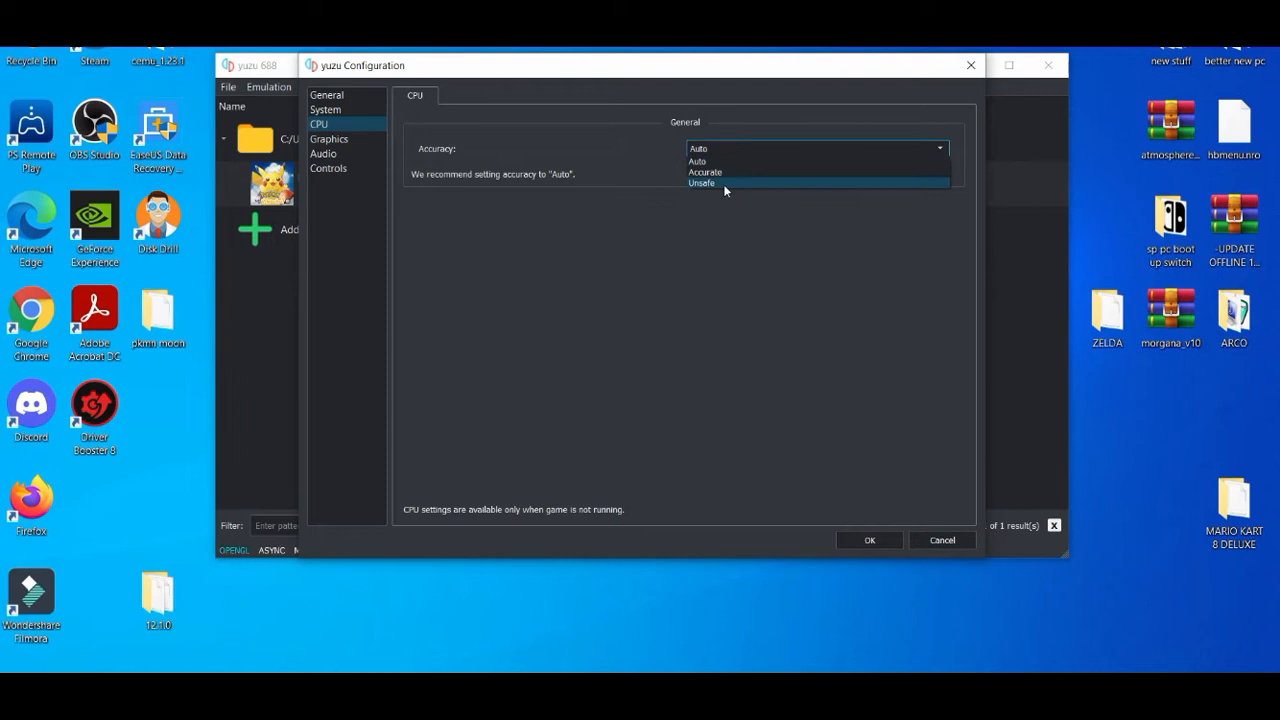
{"action": "left_click", "coordinate": [702, 184]}
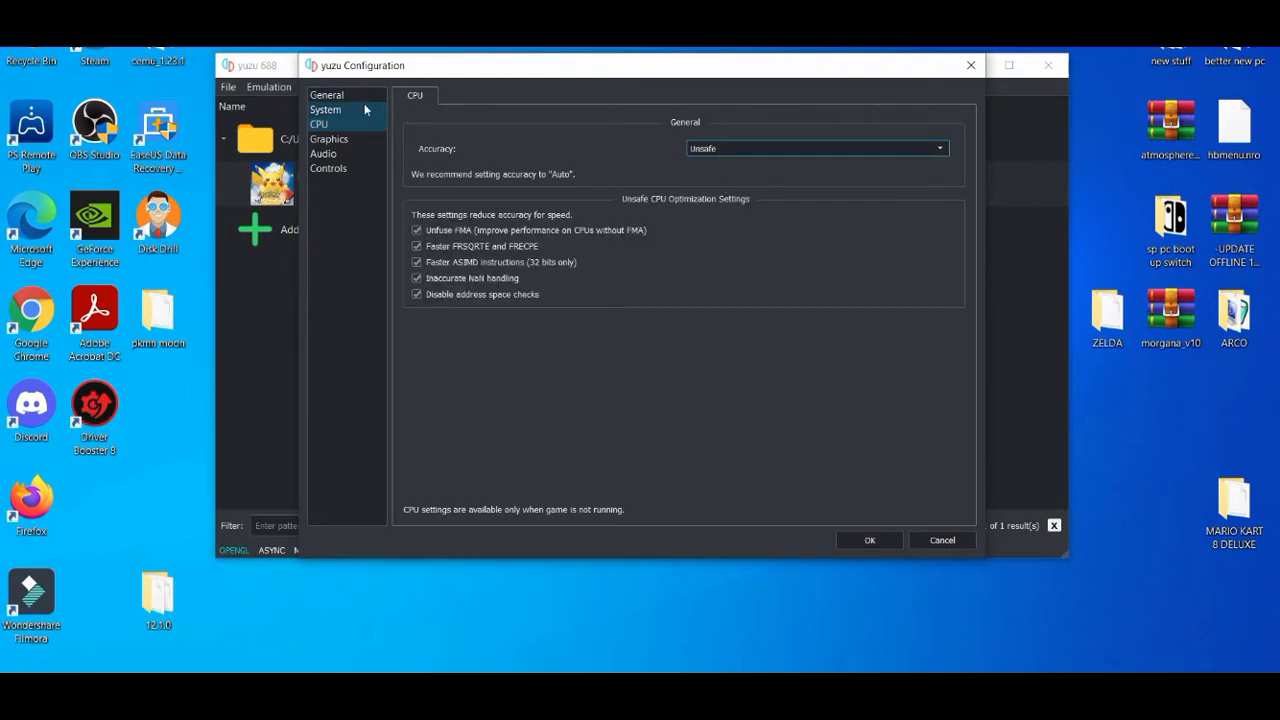
{"action": "left_click", "coordinate": [324, 108]}
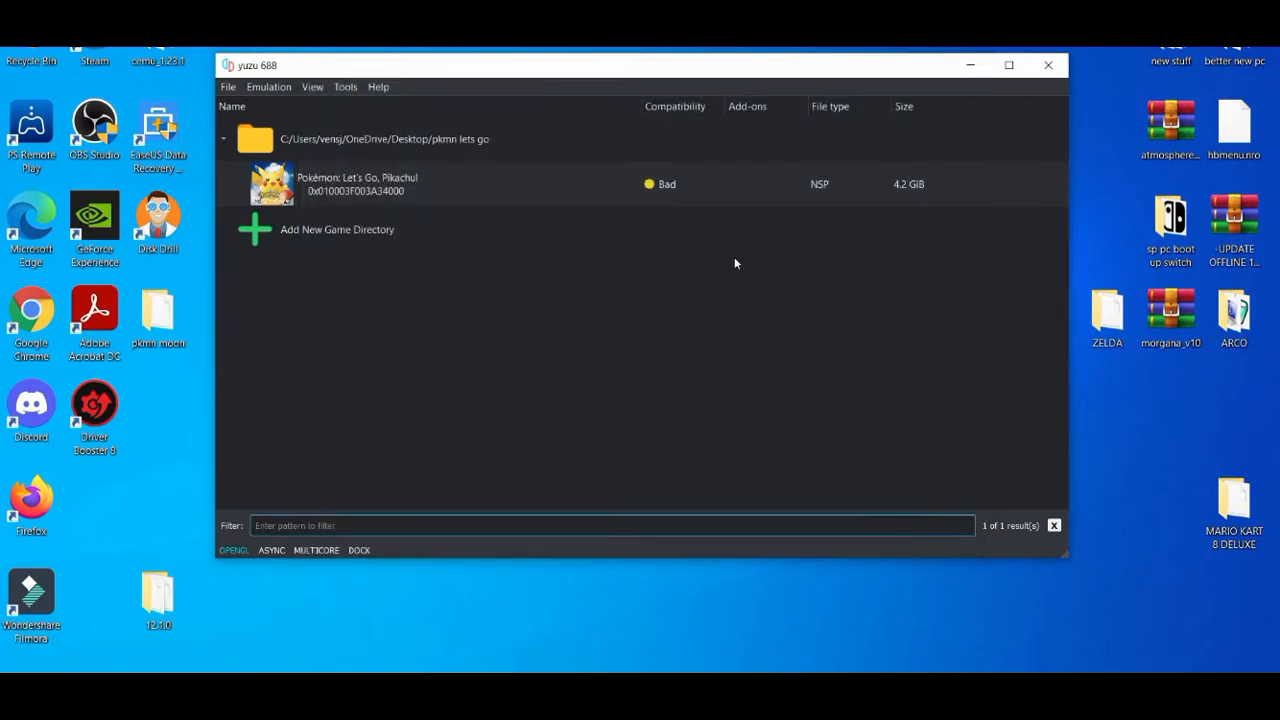
{"action": "mouse_move", "coordinate": [684, 650]}
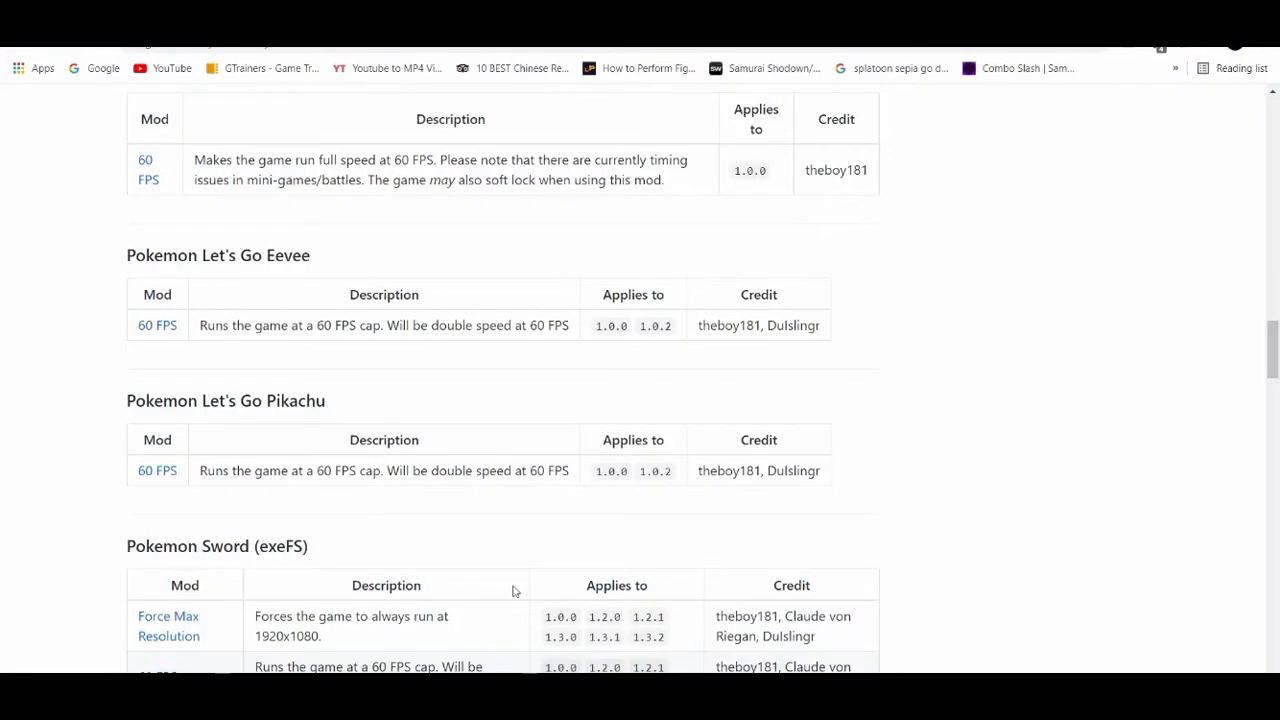
{"action": "mouse_move", "coordinate": [424, 504]}
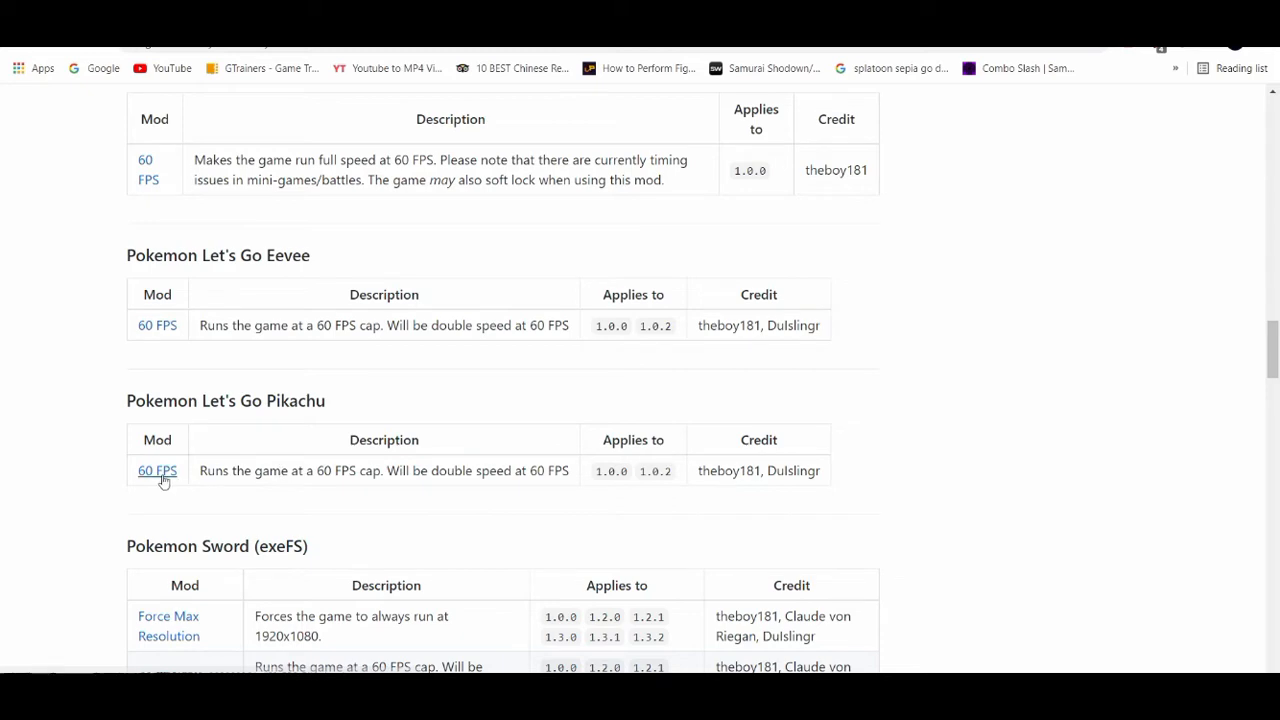
- Download 60_FPS_Pikachu.zip from the Switch-Mods wiki and extract it to a desktop folder
{"action": "left_click", "coordinate": [156, 470]}
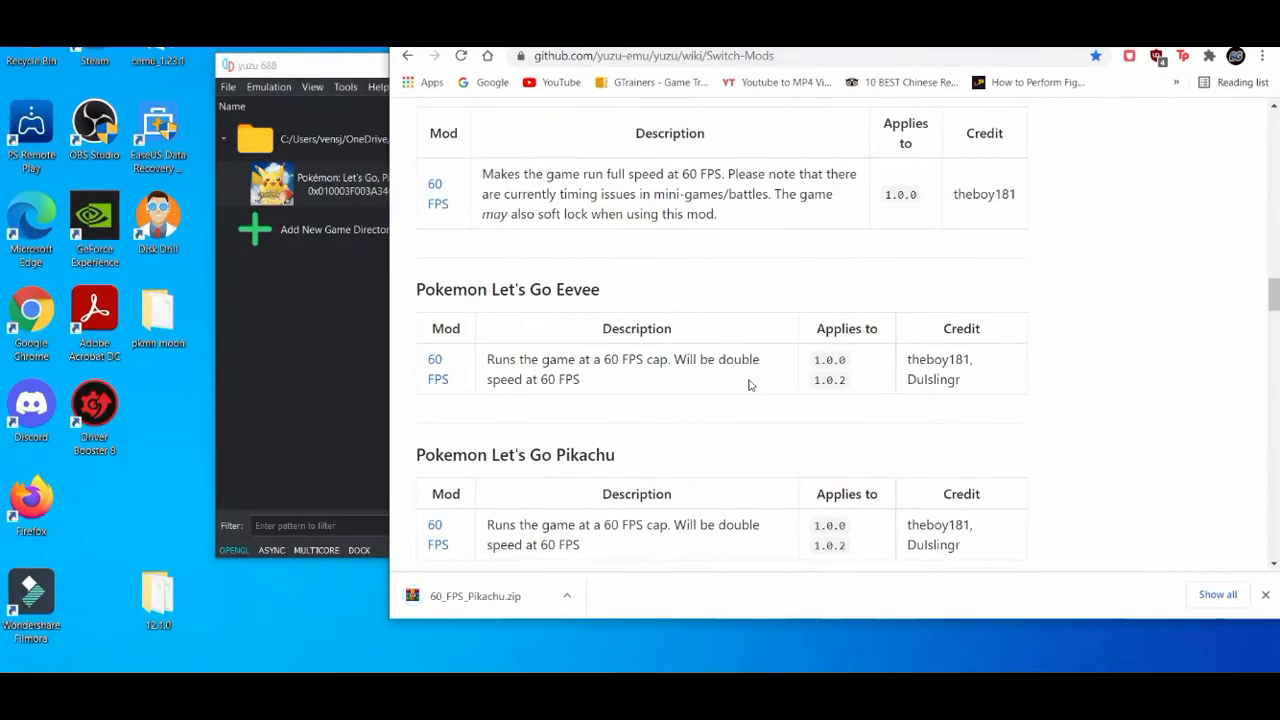
{"action": "left_click", "coordinate": [476, 596]}
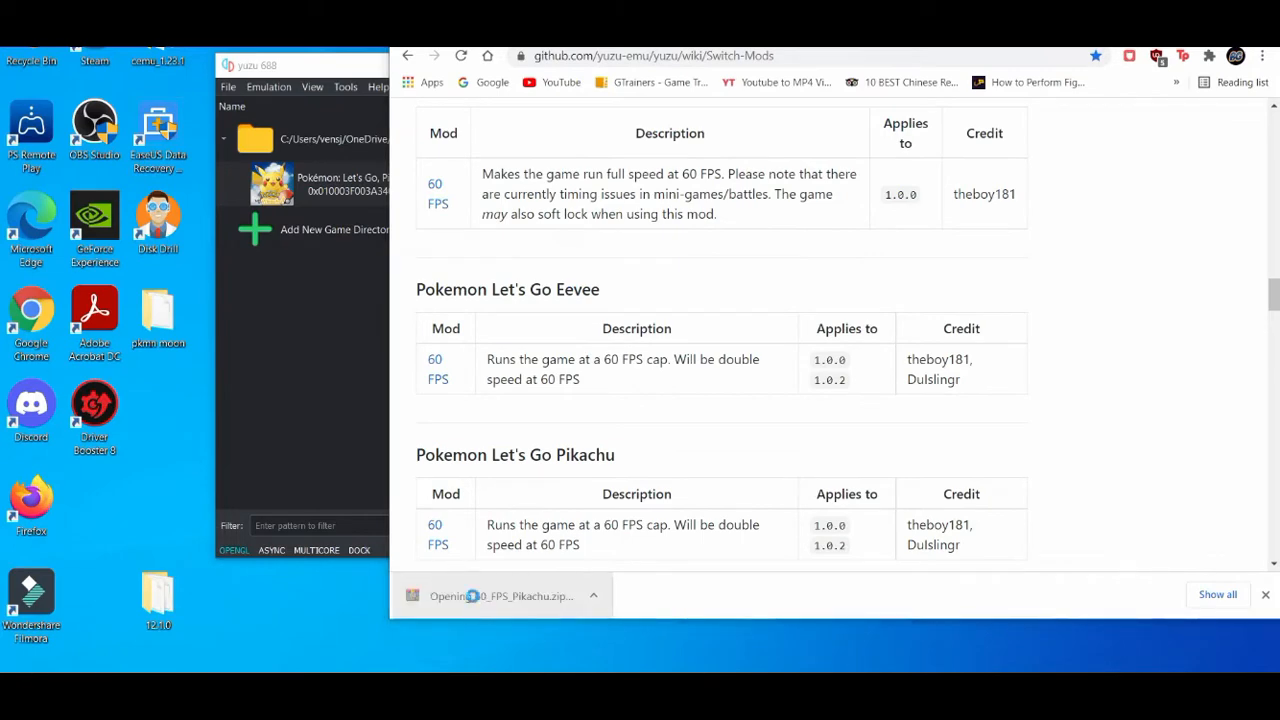
{"action": "left_click", "coordinate": [500, 596]}
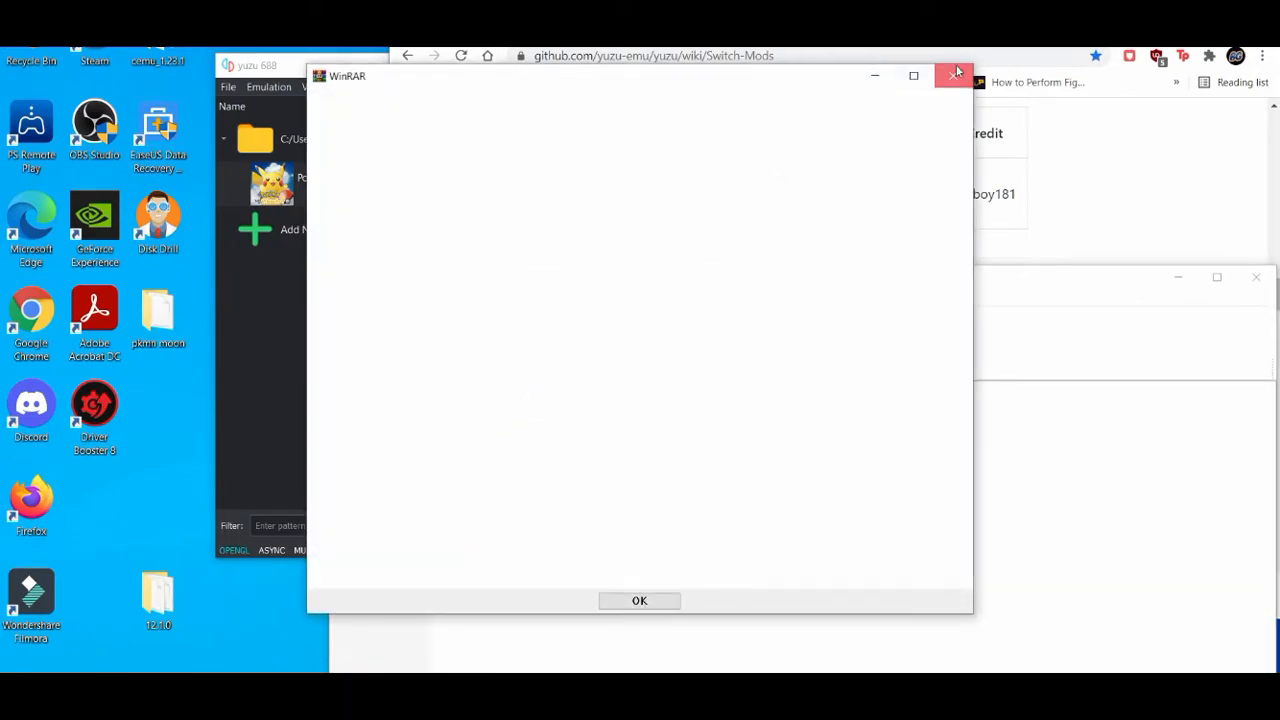
{"action": "left_click", "coordinate": [640, 600]}
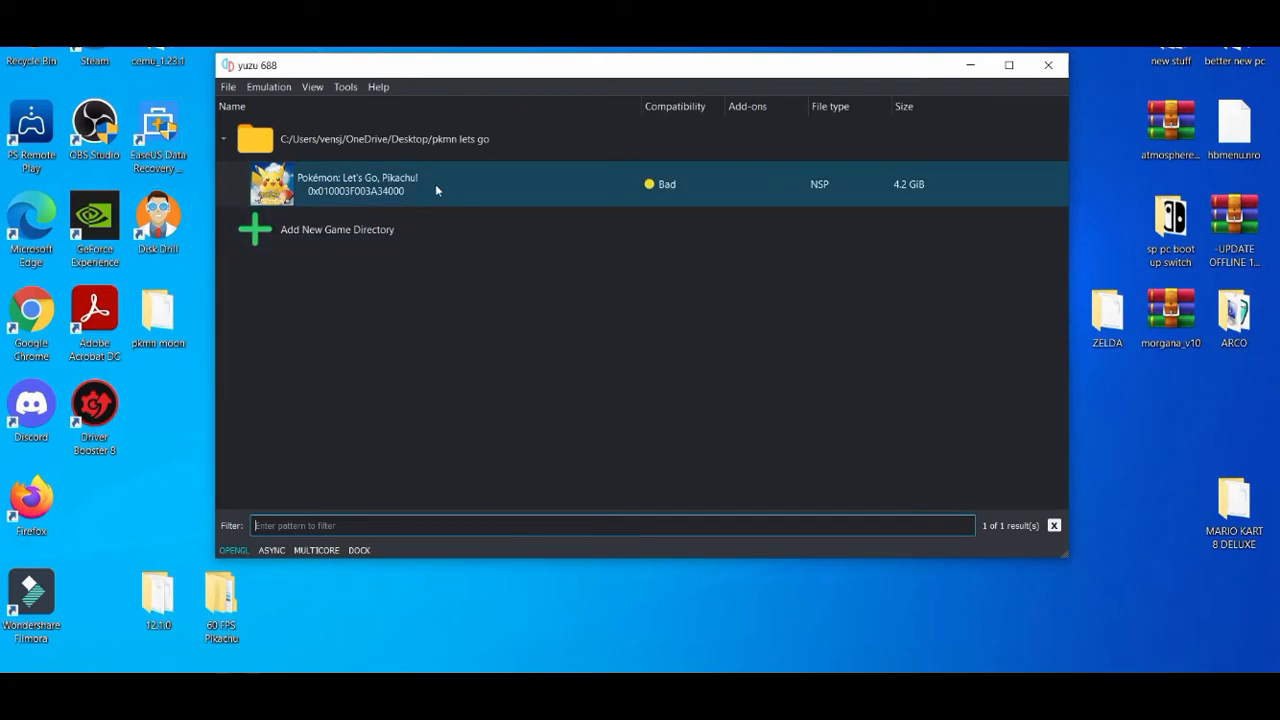
- Tick the 60 FPS Pikachu add-on in the game's Properties and save
{"action": "left_click", "coordinate": [356, 184]}
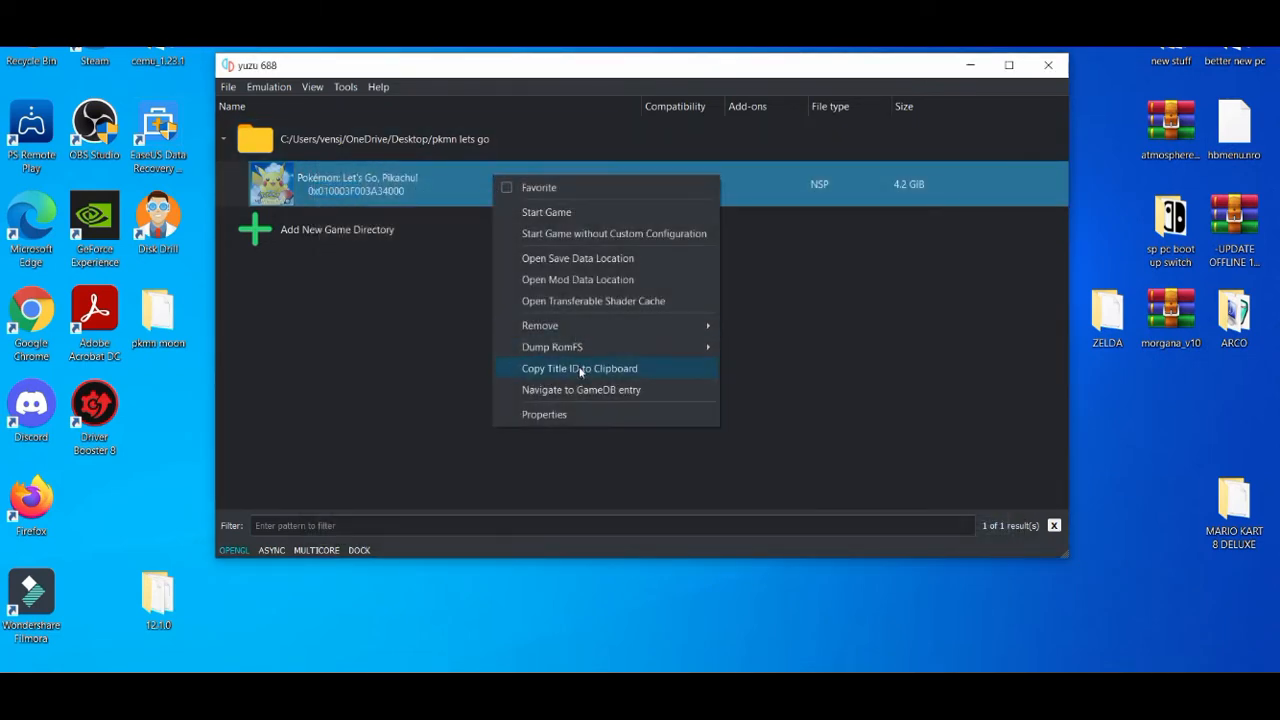
{"action": "left_click", "coordinate": [544, 414]}
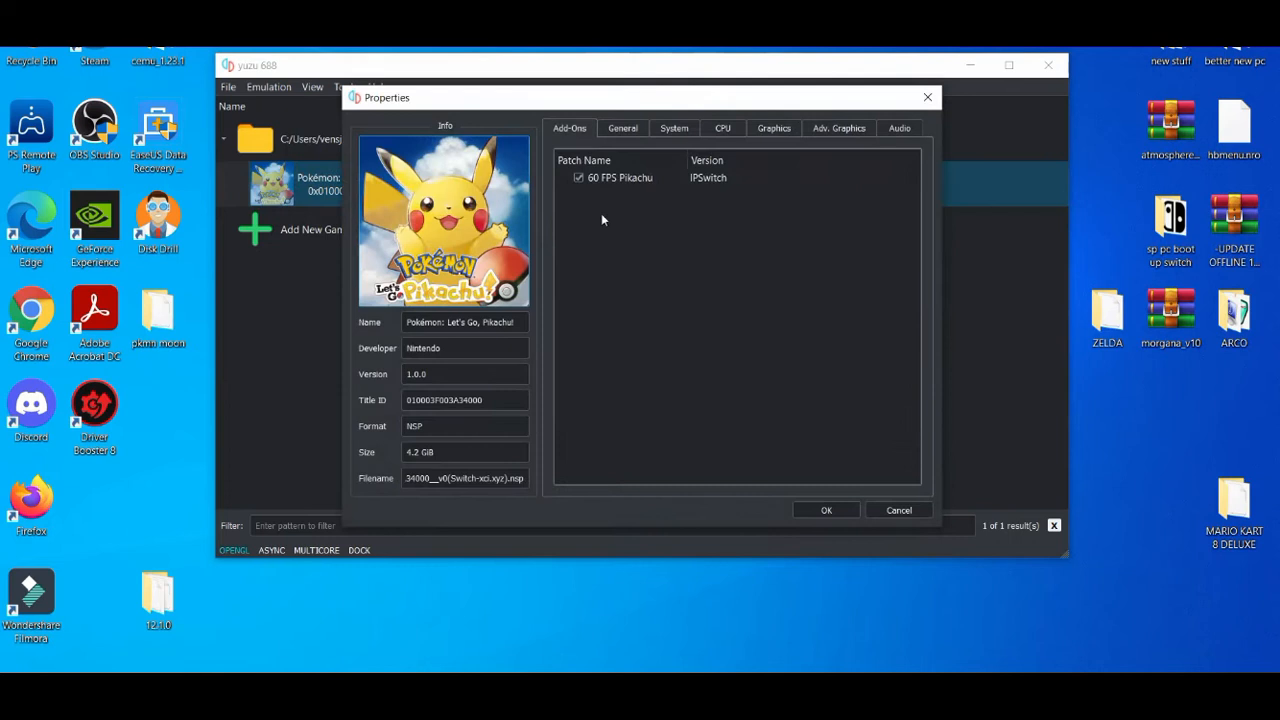
{"action": "left_click", "coordinate": [620, 176]}
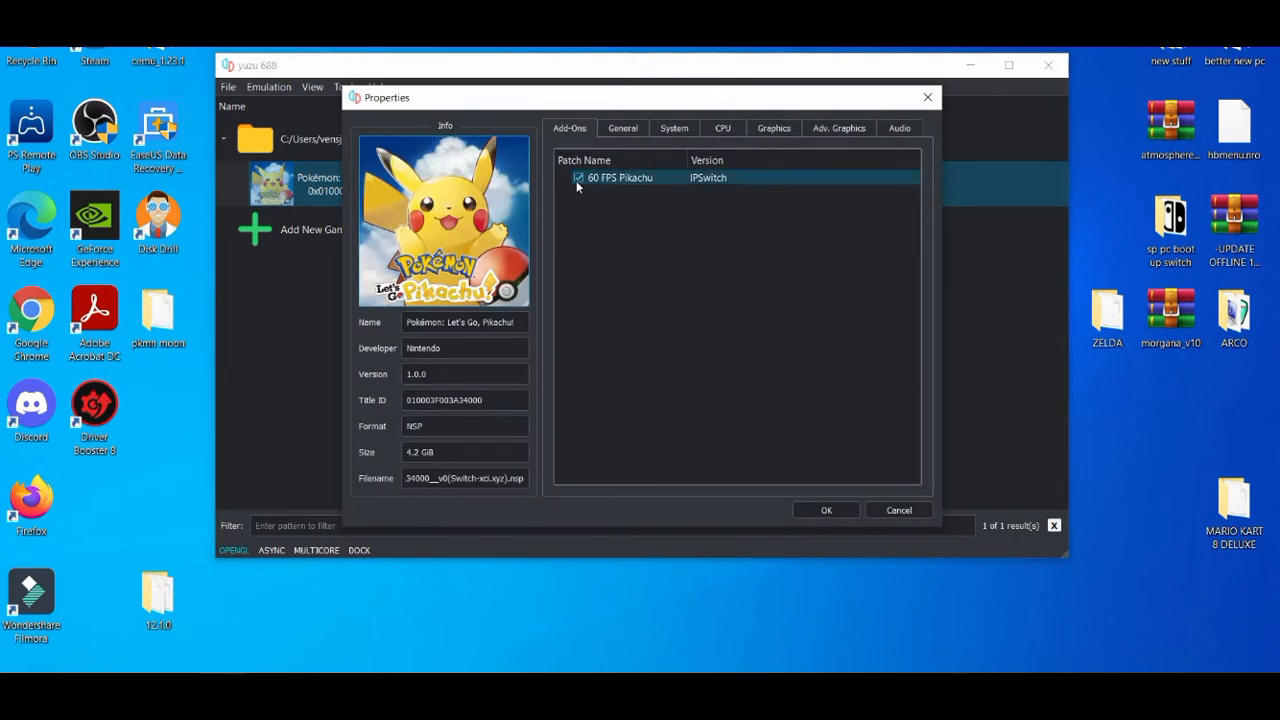
{"action": "left_click", "coordinate": [826, 510]}
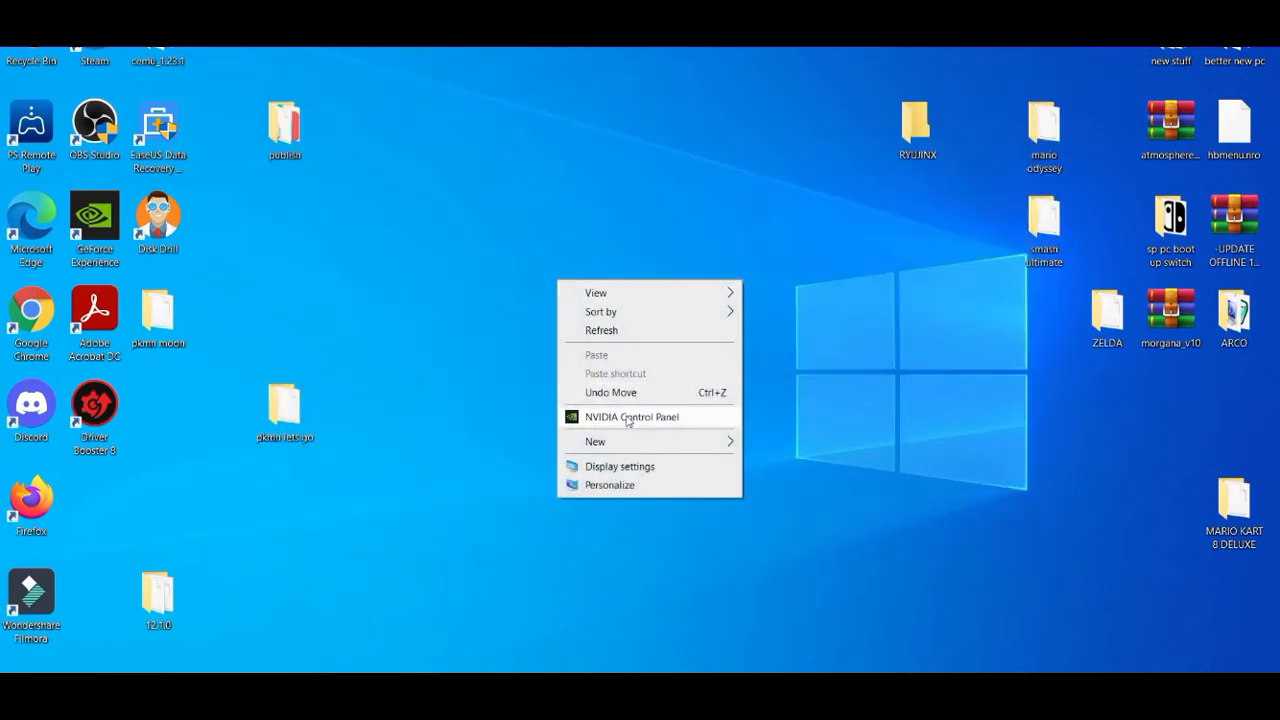
- Dedicate the PhysX processor to the GeForce GTX 1650
{"action": "left_click", "coordinate": [628, 420]}
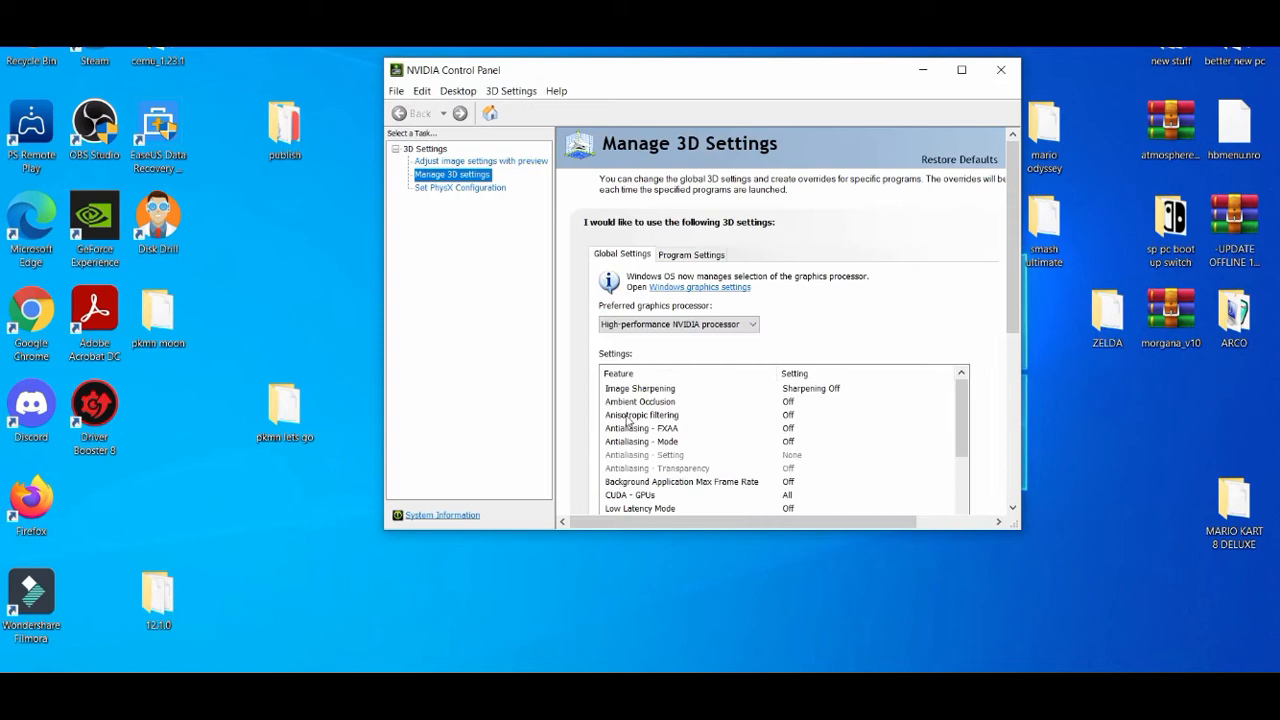
{"action": "mouse_move", "coordinate": [460, 188]}
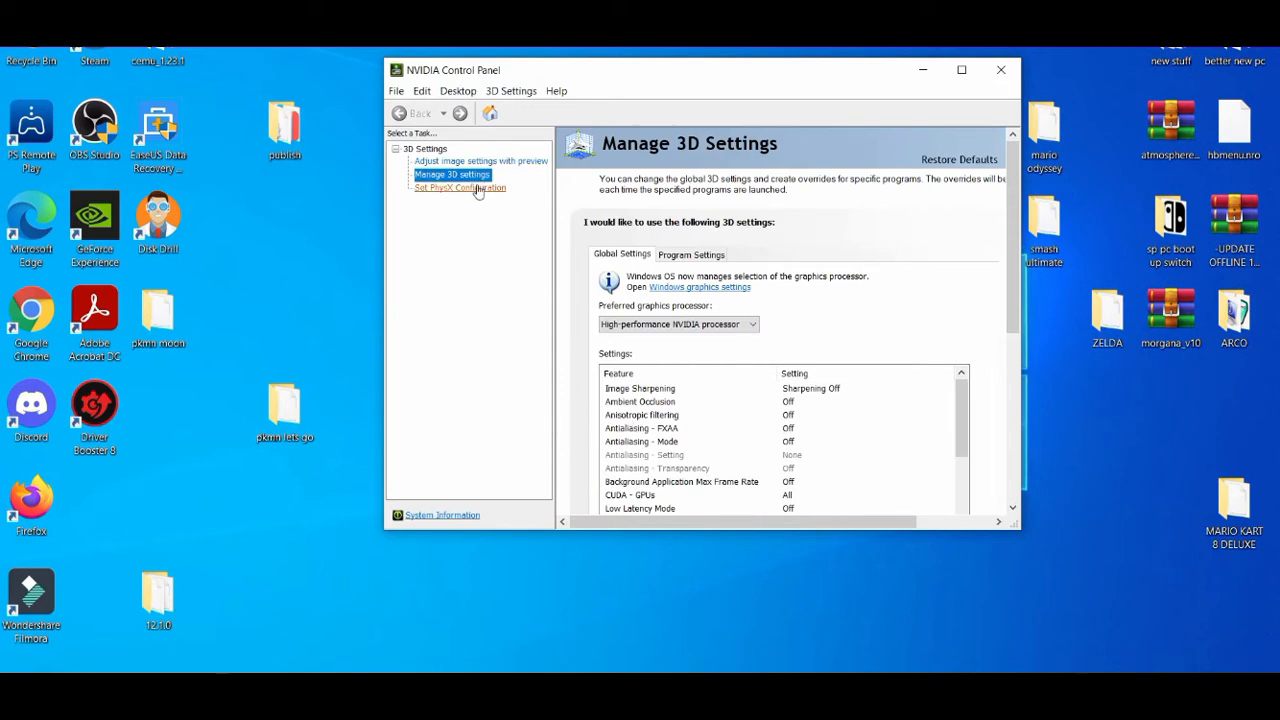
{"action": "left_click", "coordinate": [460, 188]}
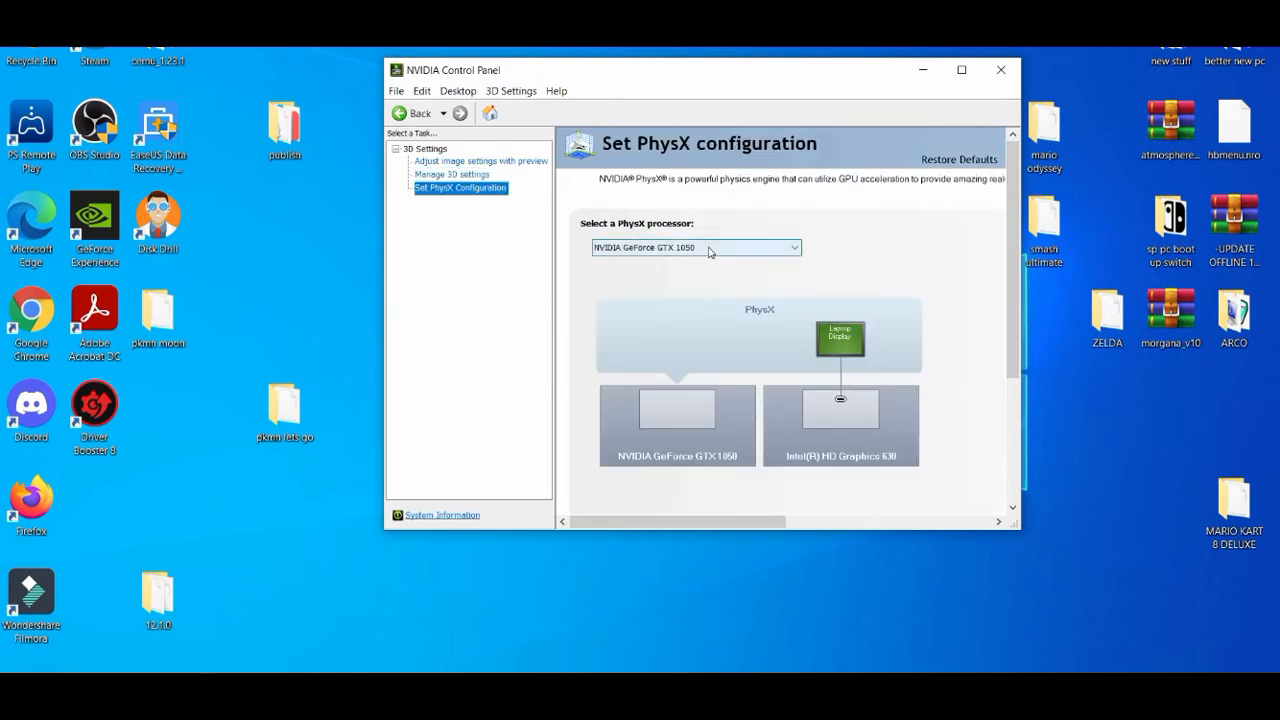
{"action": "left_click", "coordinate": [696, 248]}
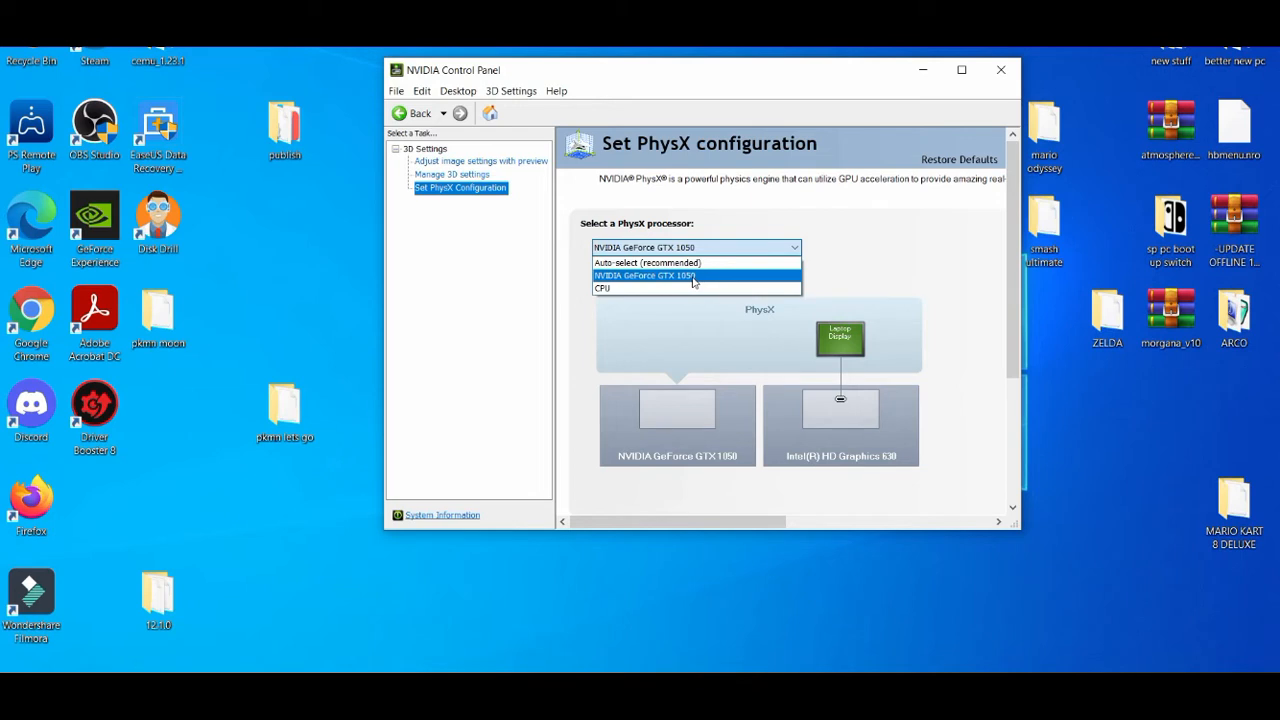
{"action": "left_click", "coordinate": [480, 160]}
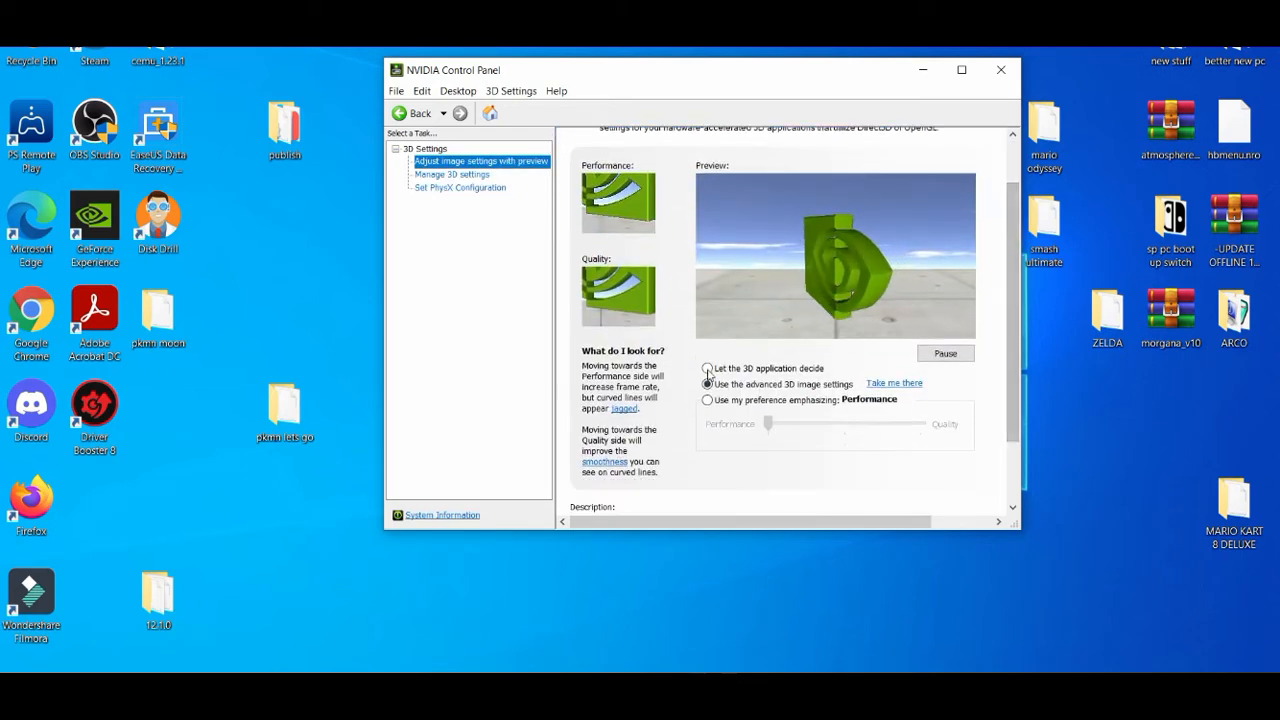
- Set image settings to Use my preference emphasizing Performance and apply
{"action": "left_click", "coordinate": [708, 400]}
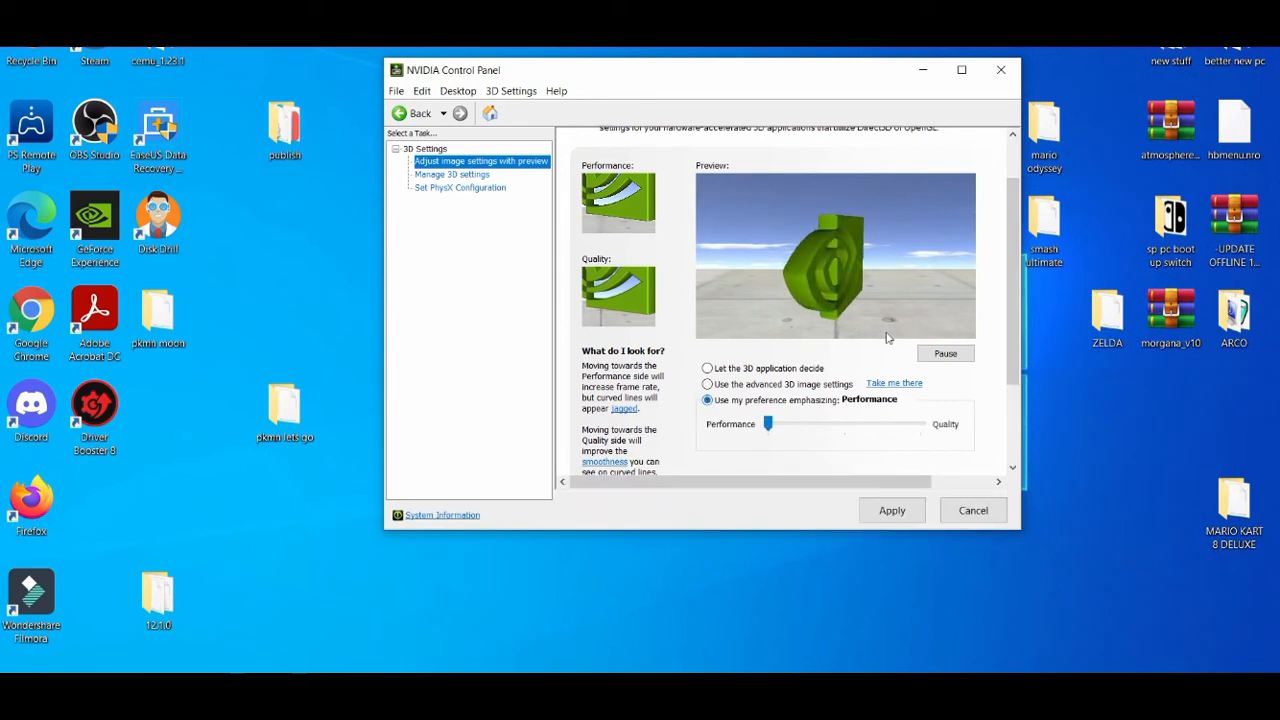
{"action": "scroll", "scroll_direction": "down", "scroll_amount": 3}
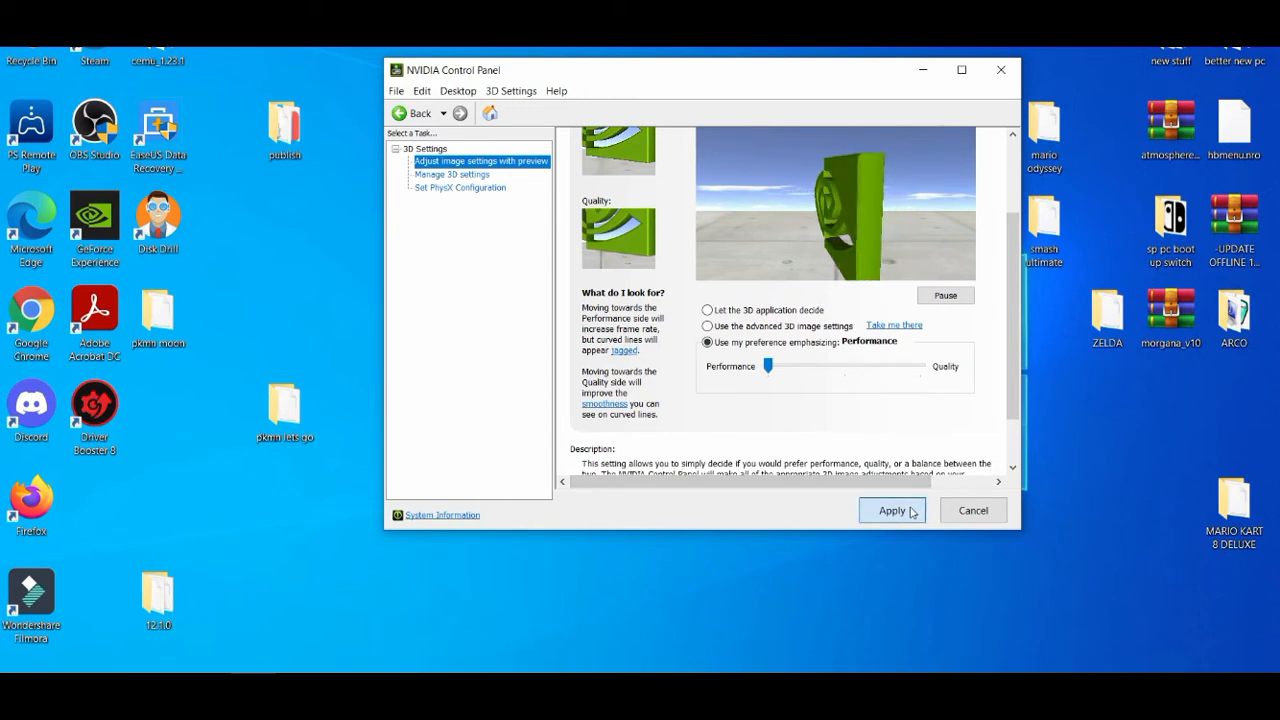
{"action": "left_click", "coordinate": [892, 510]}
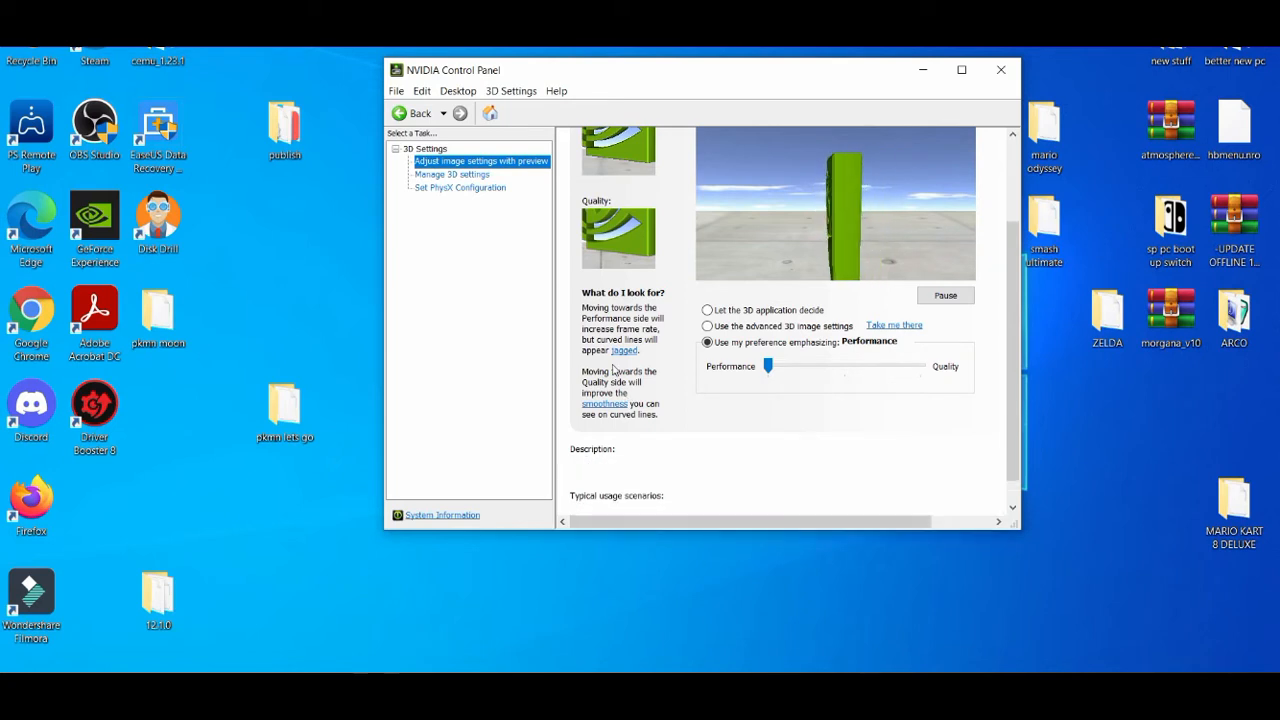
- Choose High-performance NVIDIA processor as preferred in Global Settings and review the feature list
{"action": "left_click", "coordinate": [452, 174]}
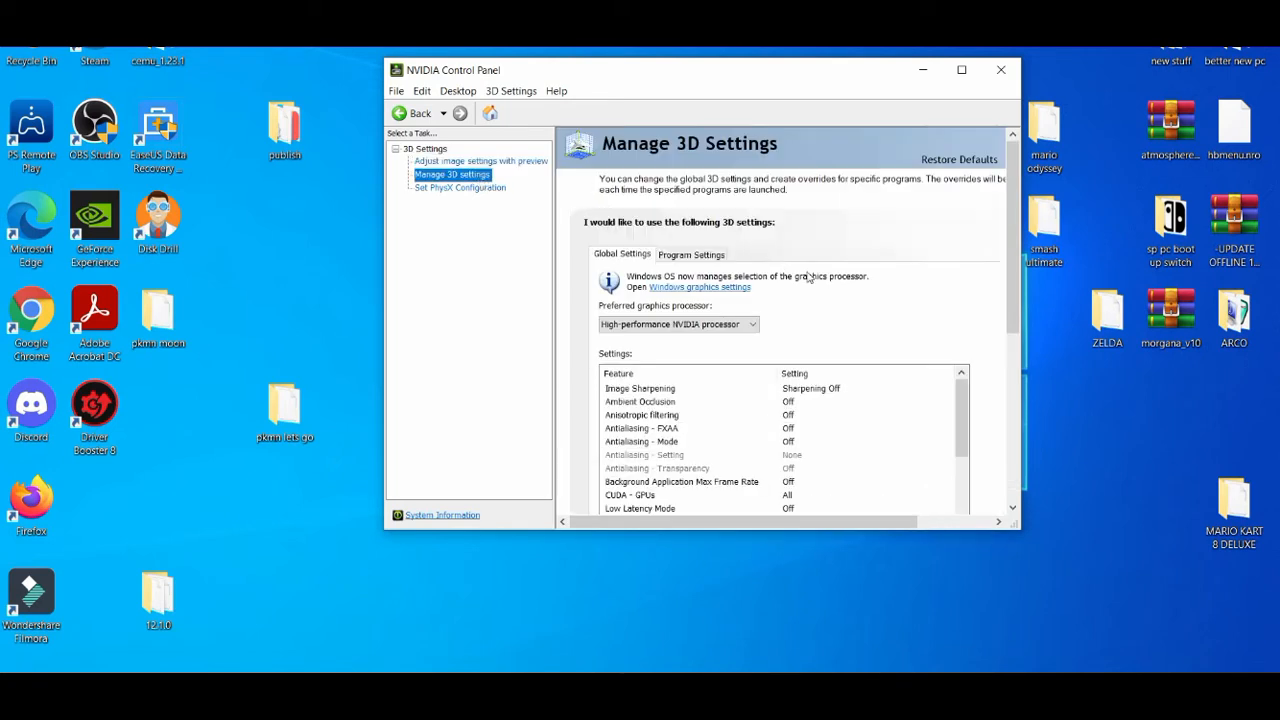
{"action": "left_click", "coordinate": [678, 324]}
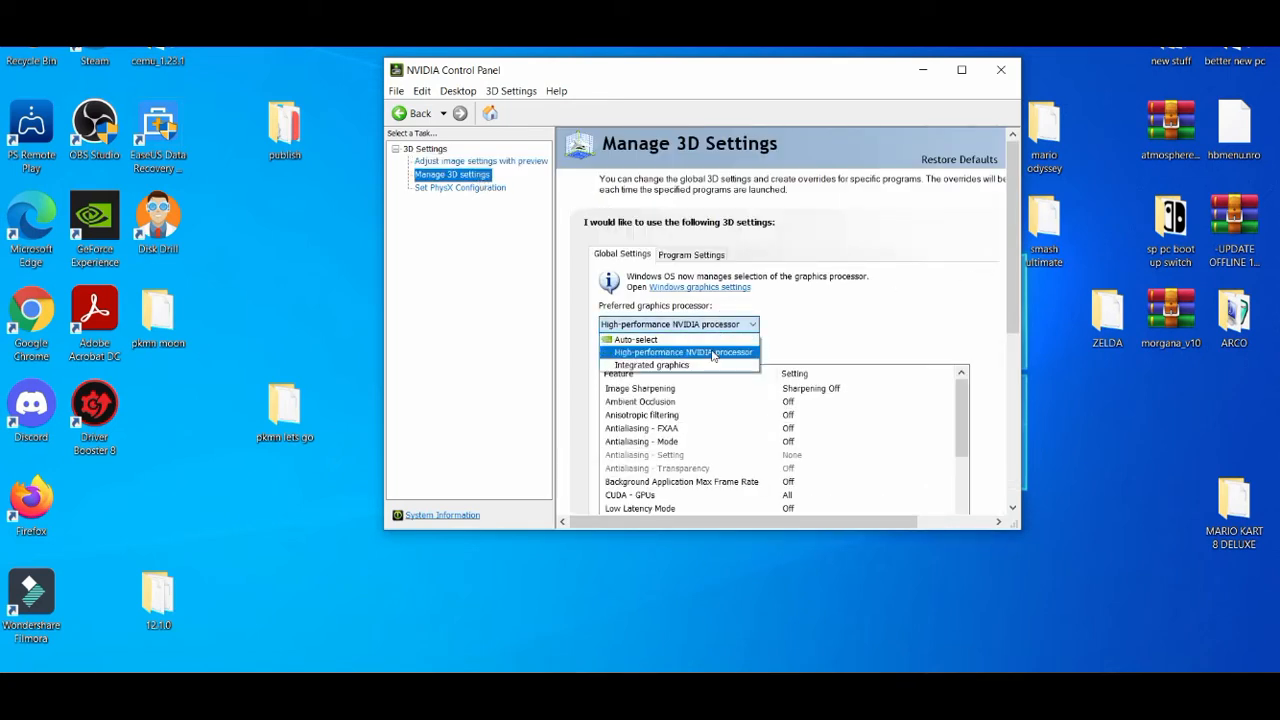
{"action": "left_click", "coordinate": [680, 352]}
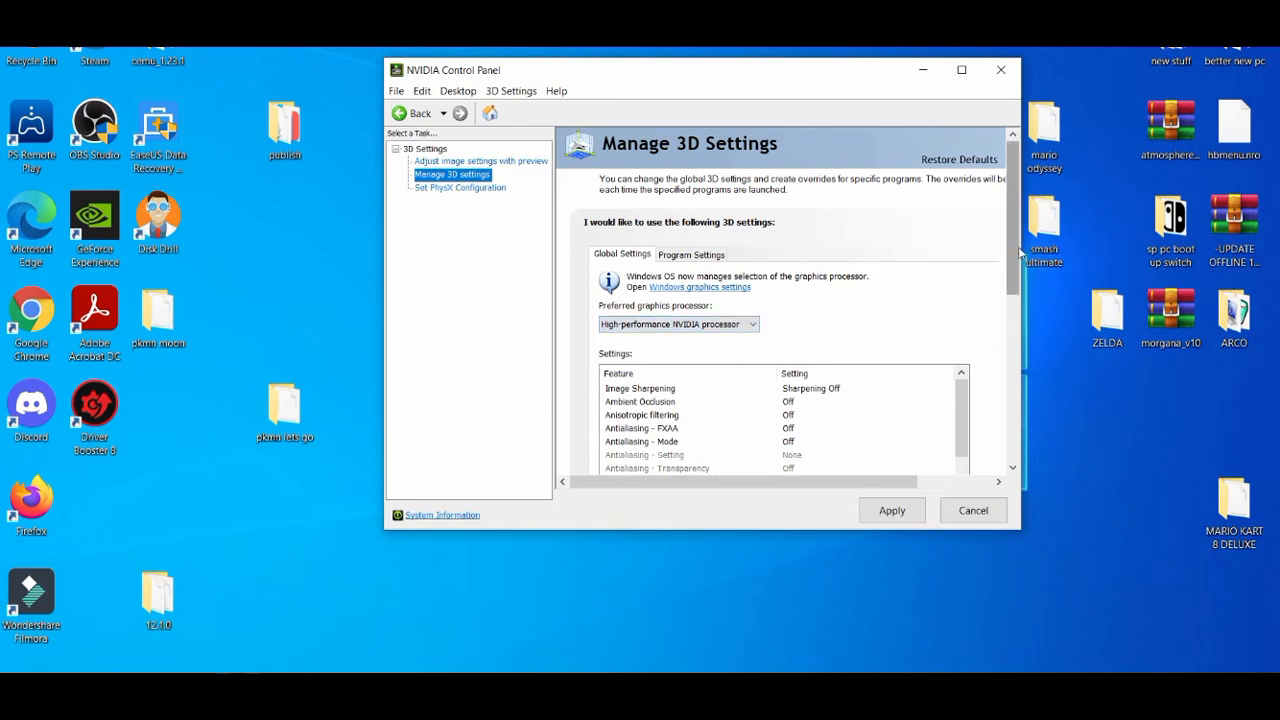
{"action": "scroll", "scroll_direction": "down", "scroll_amount": 3}
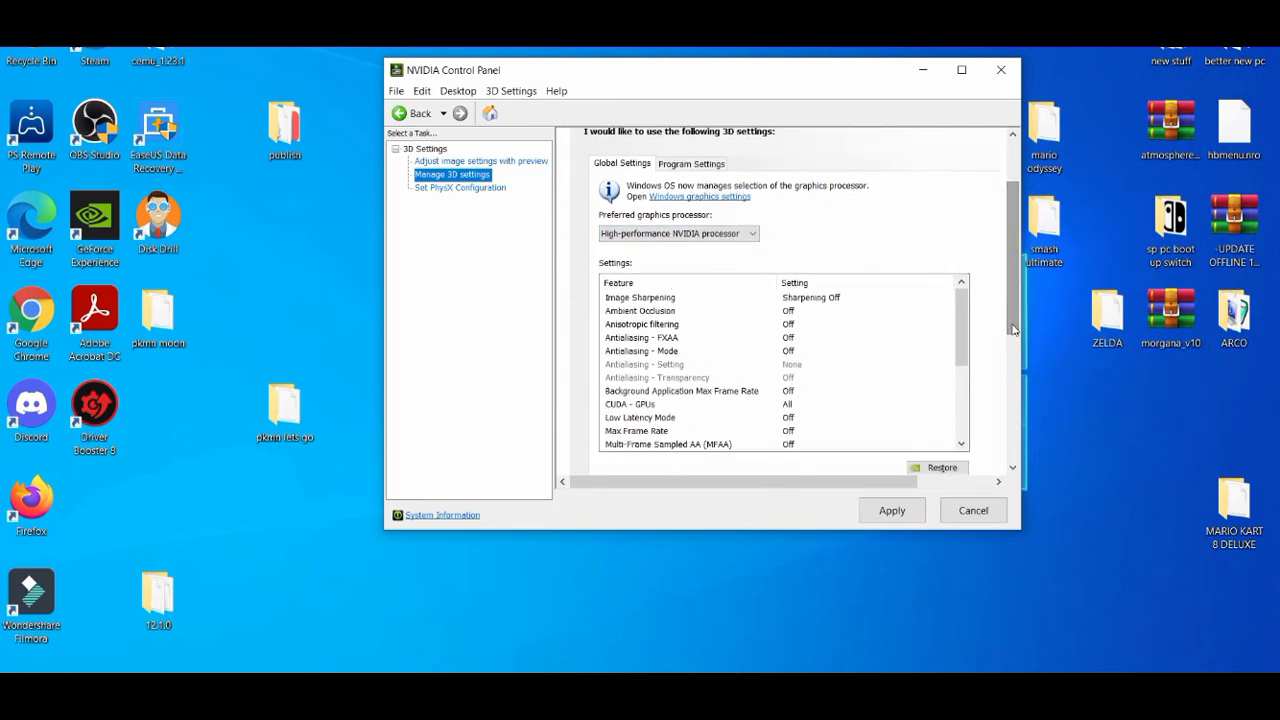
{"action": "scroll", "scroll_direction": "down", "scroll_amount": 3}
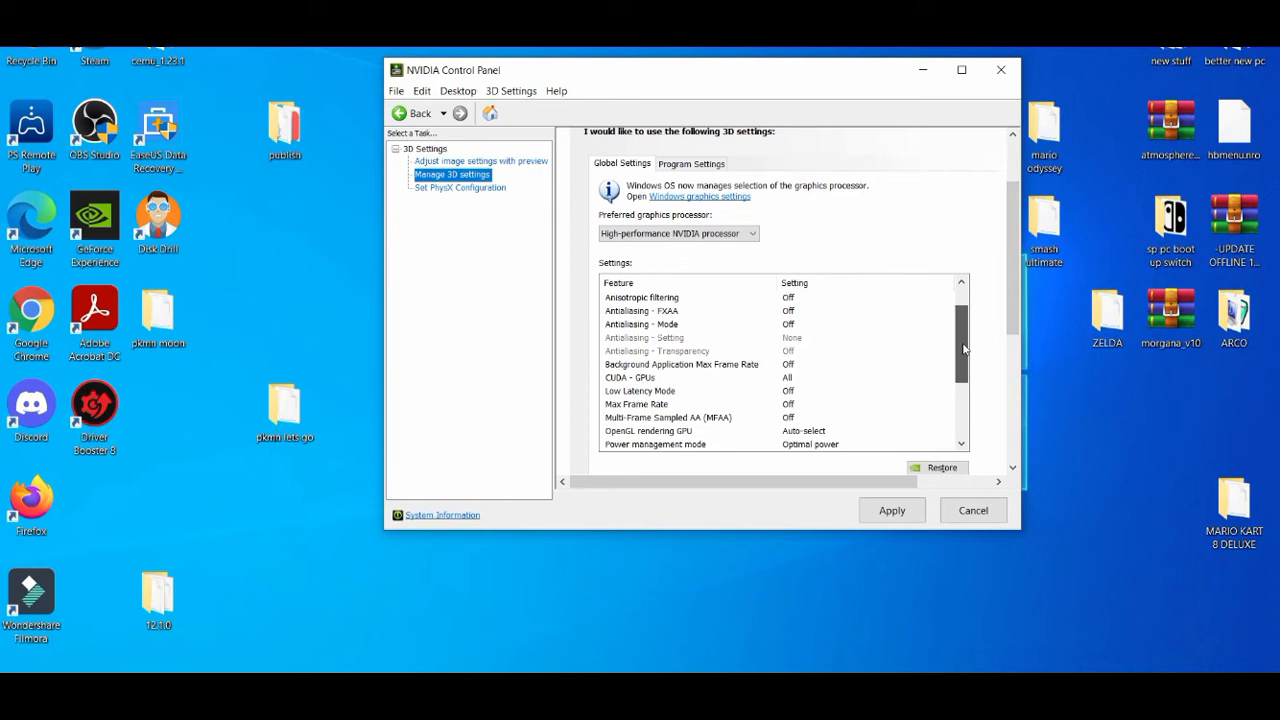
{"action": "scroll", "scroll_direction": "down", "scroll_amount": 3}
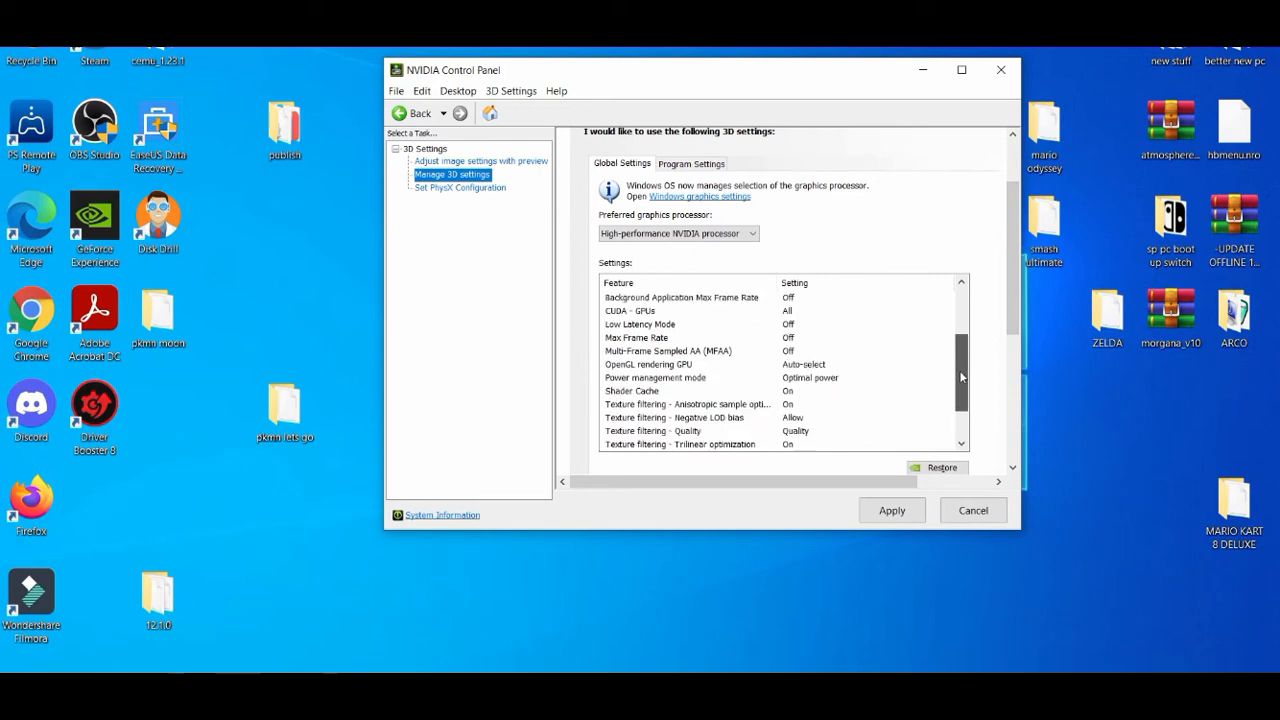
{"action": "scroll", "scroll_direction": "down", "scroll_amount": 3}
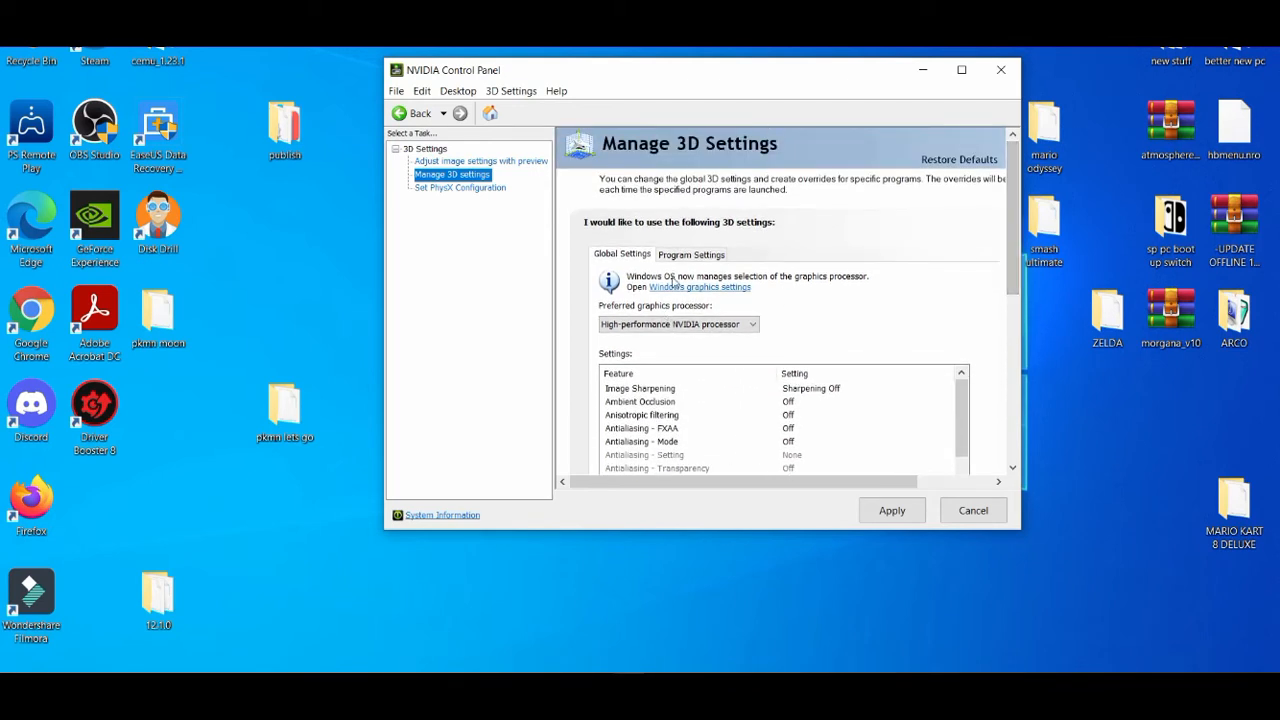
- Switch to Program Settings and scroll through the per-program options
{"action": "left_click", "coordinate": [690, 252]}
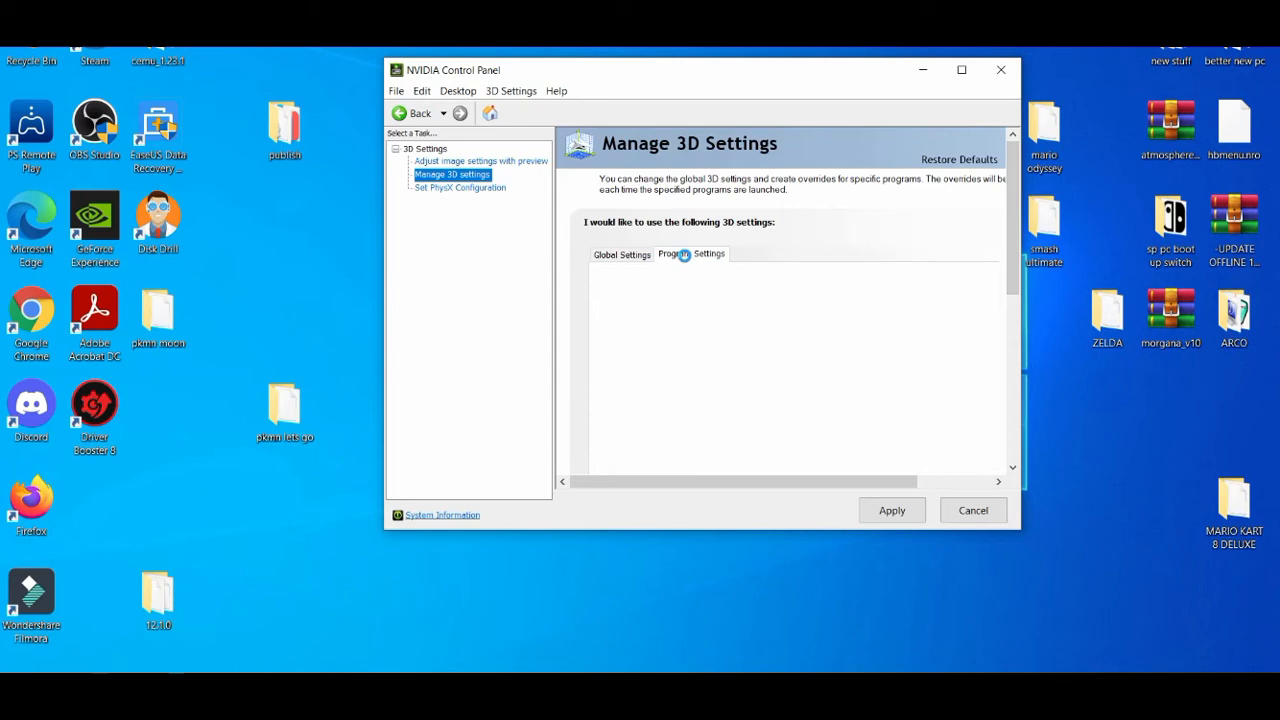
{"action": "left_click", "coordinate": [692, 252]}
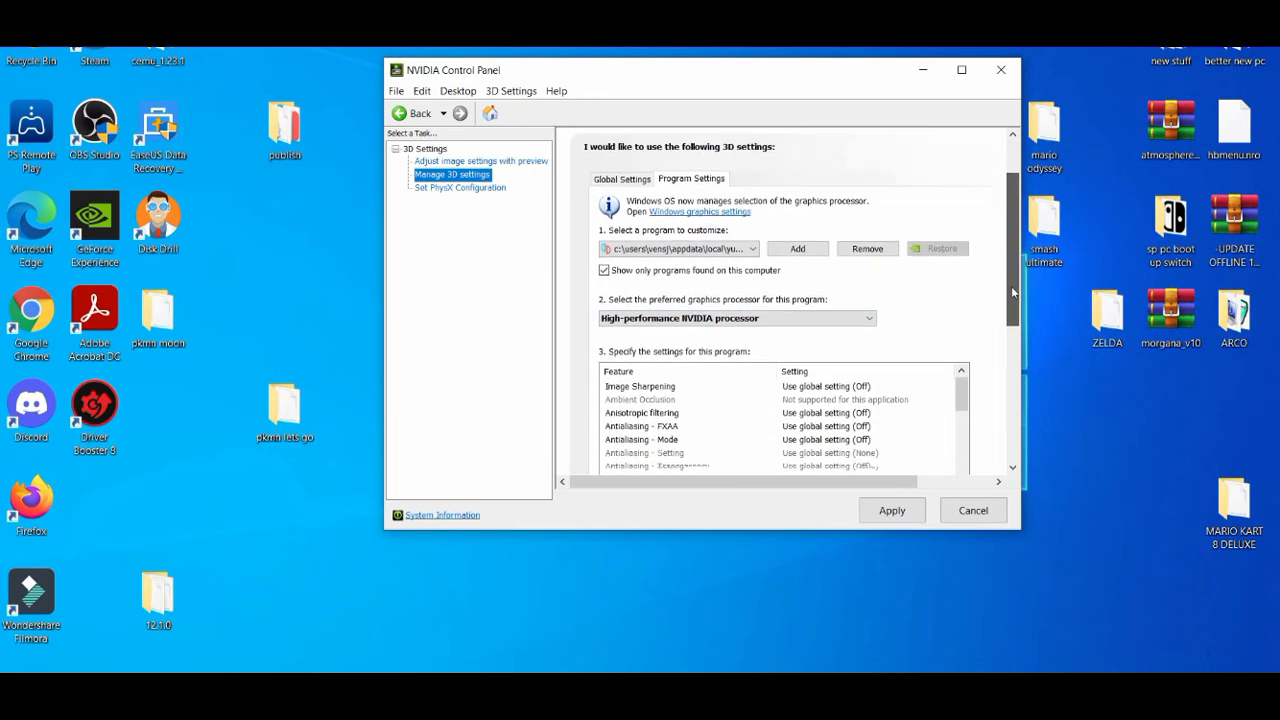
{"action": "scroll", "scroll_direction": "down", "scroll_amount": 3}
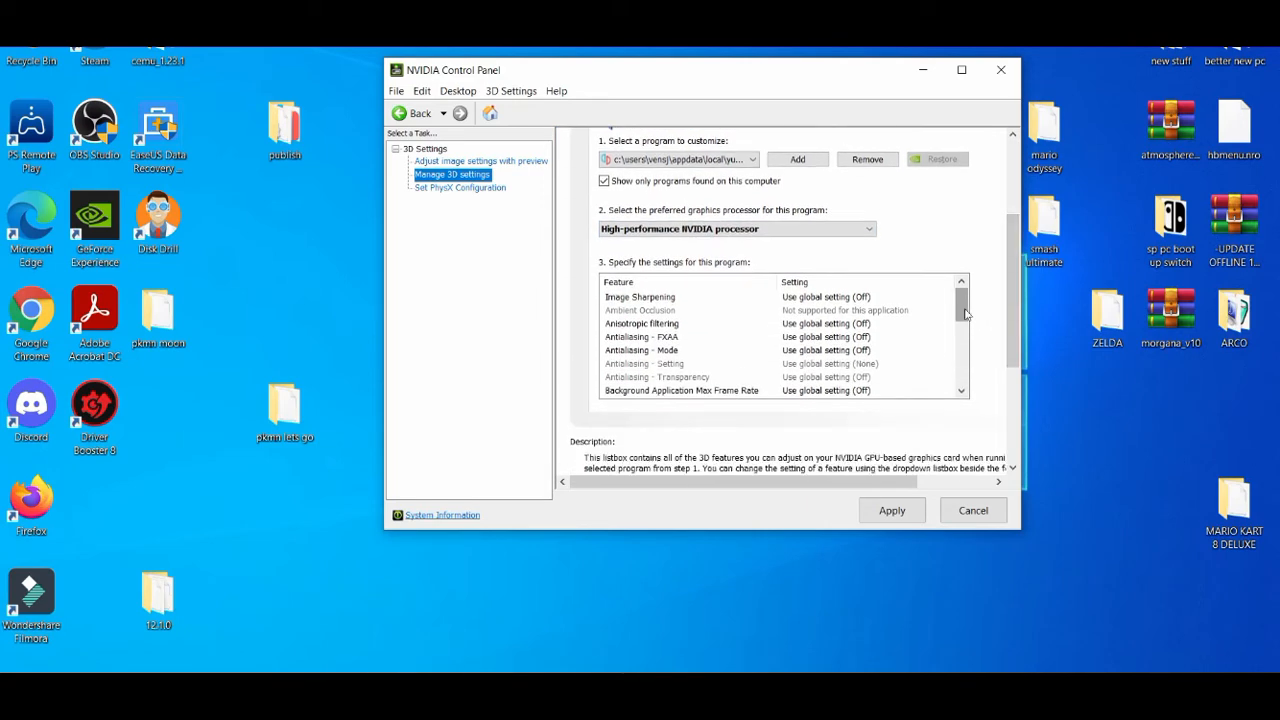
{"action": "scroll", "scroll_direction": "down", "scroll_amount": 3}
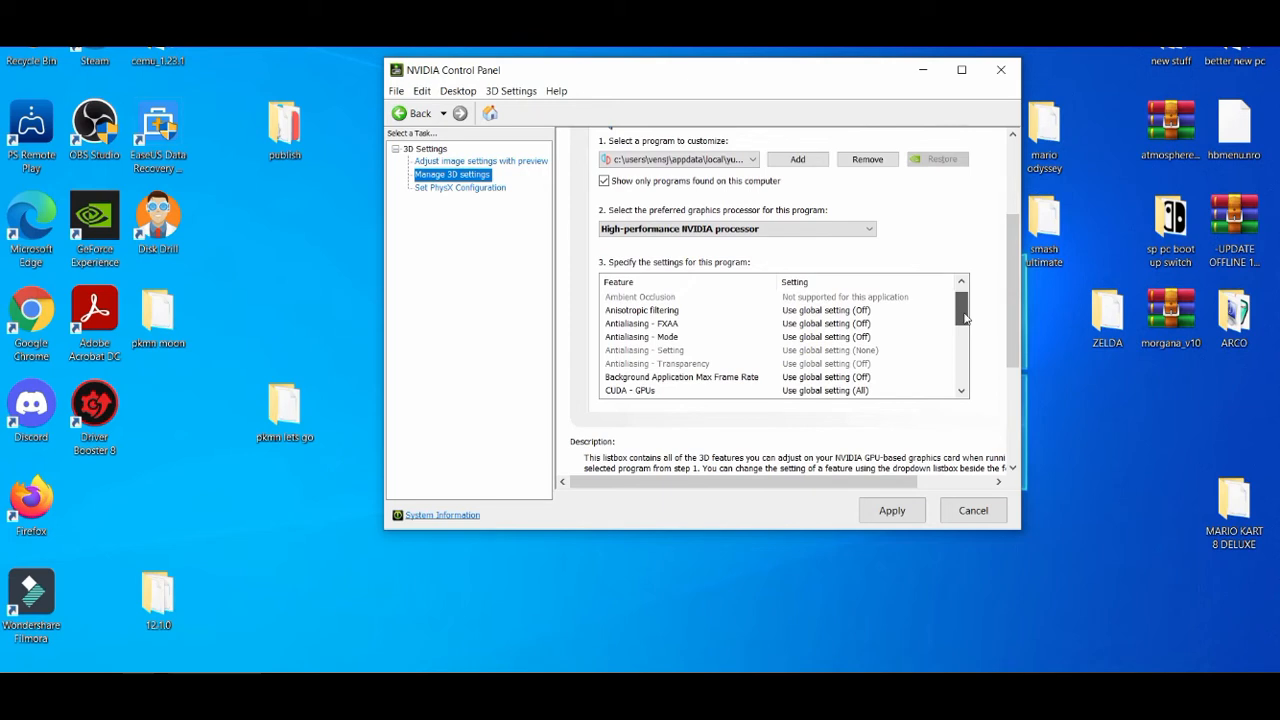
{"action": "scroll", "scroll_direction": "down", "scroll_amount": 3}
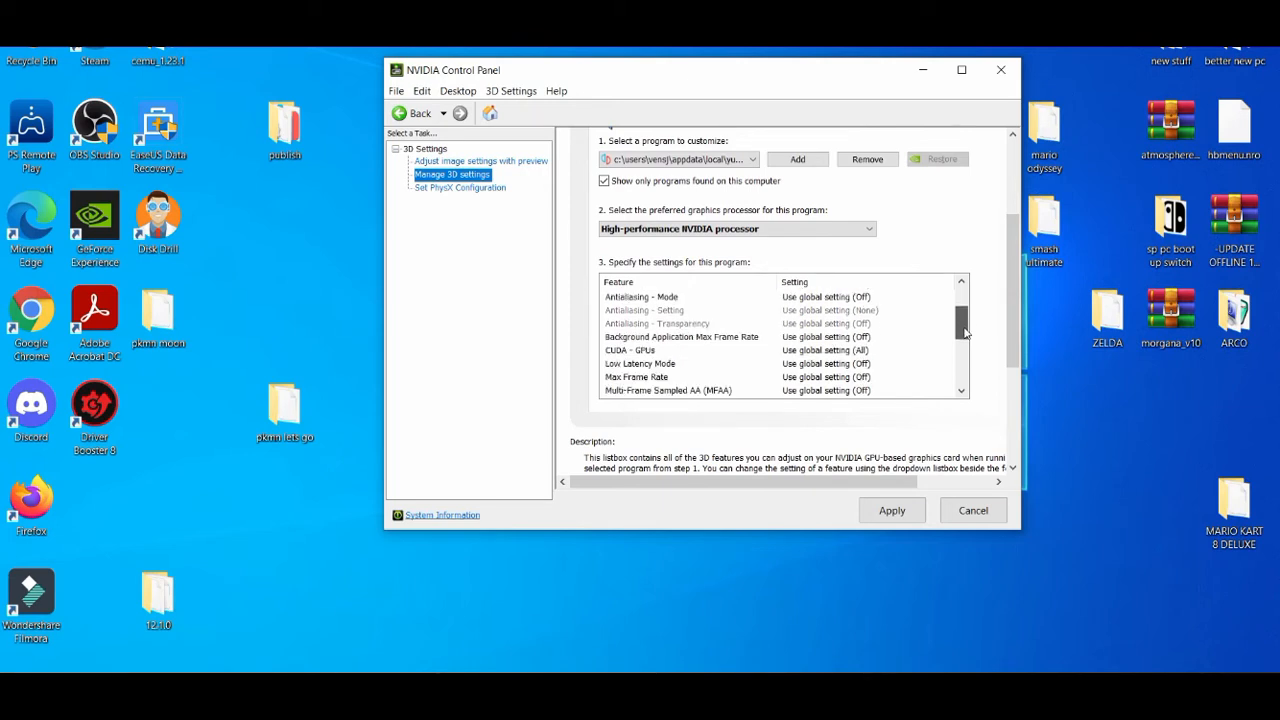
{"action": "scroll", "scroll_direction": "down", "scroll_amount": 3}
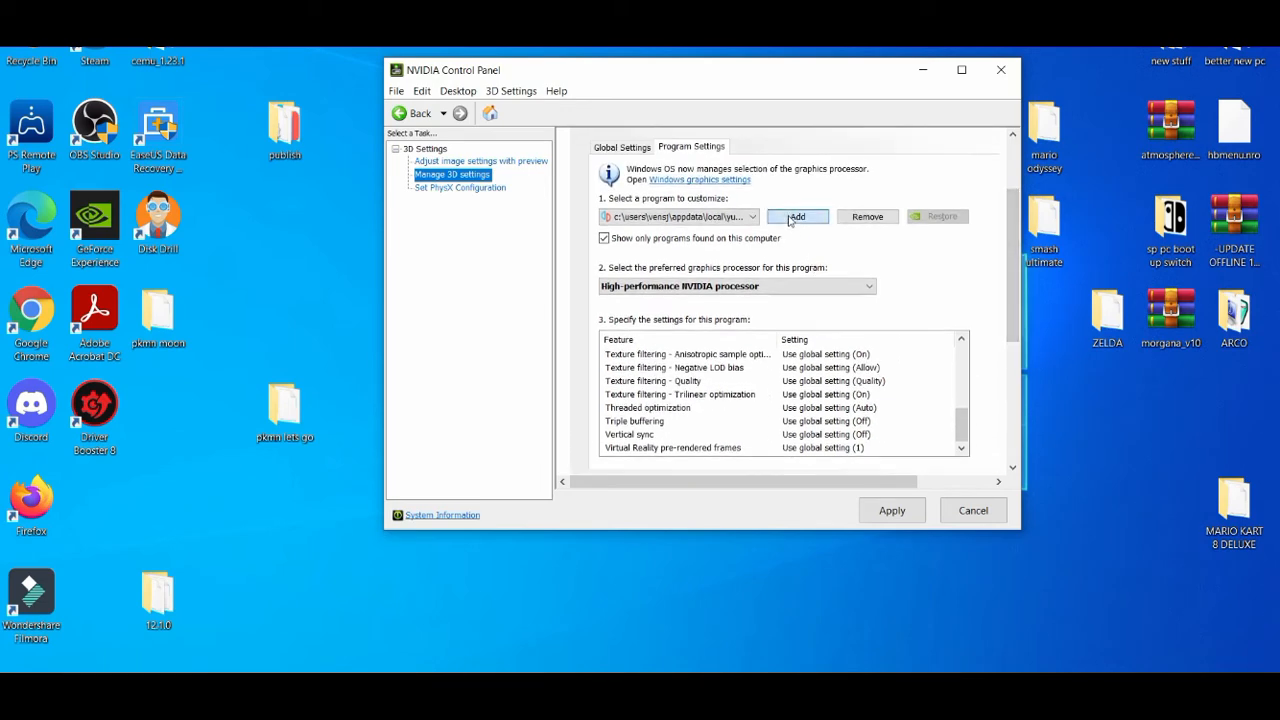
- Add yuzu as a customized program kept on the high-performance NVIDIA processor
{"action": "left_click", "coordinate": [796, 216]}
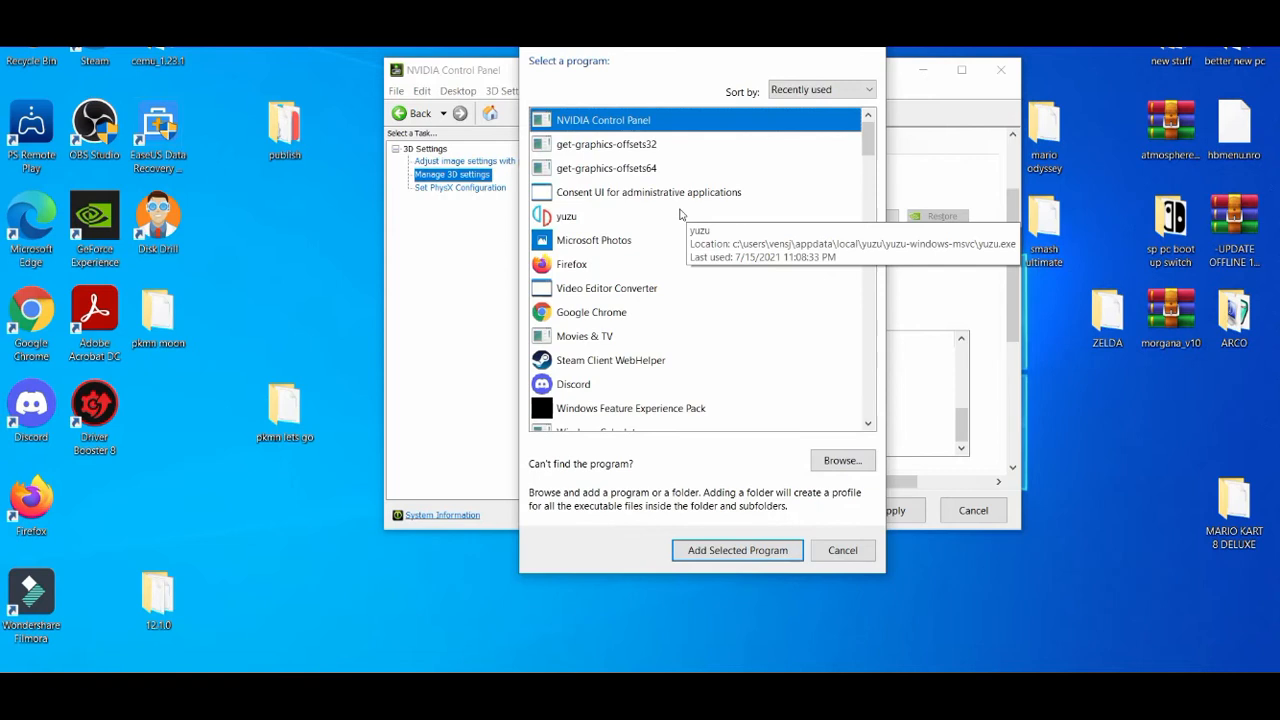
{"action": "left_click", "coordinate": [600, 216]}
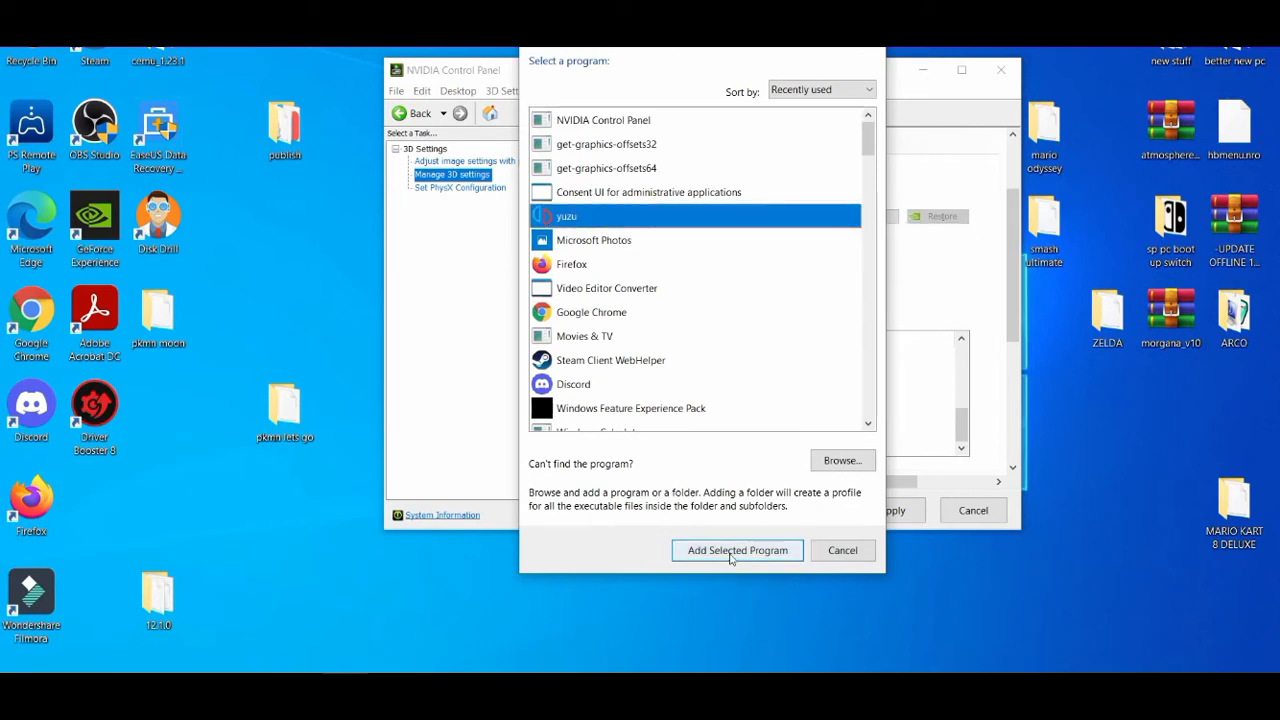
{"action": "left_click", "coordinate": [736, 550]}
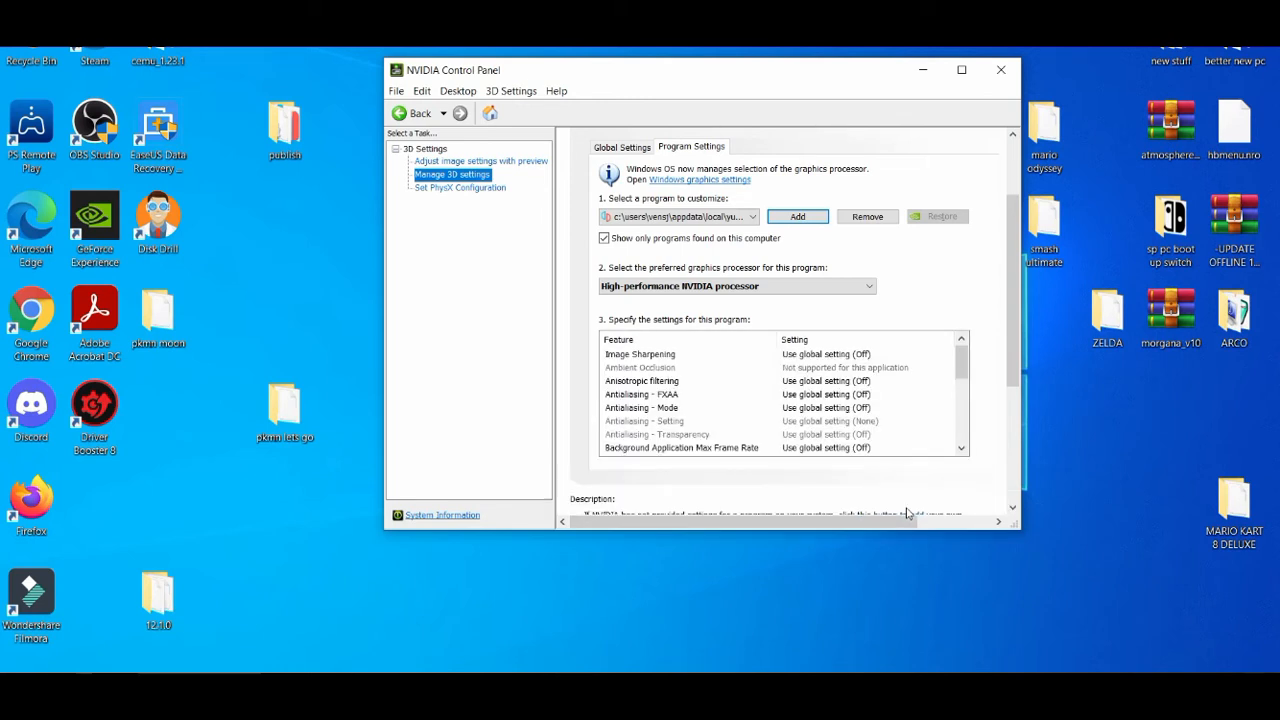
- Return to the yuzu main window listing Pokémon Let's Go, Pikachu!
{"action": "left_click", "coordinate": [1000, 68]}
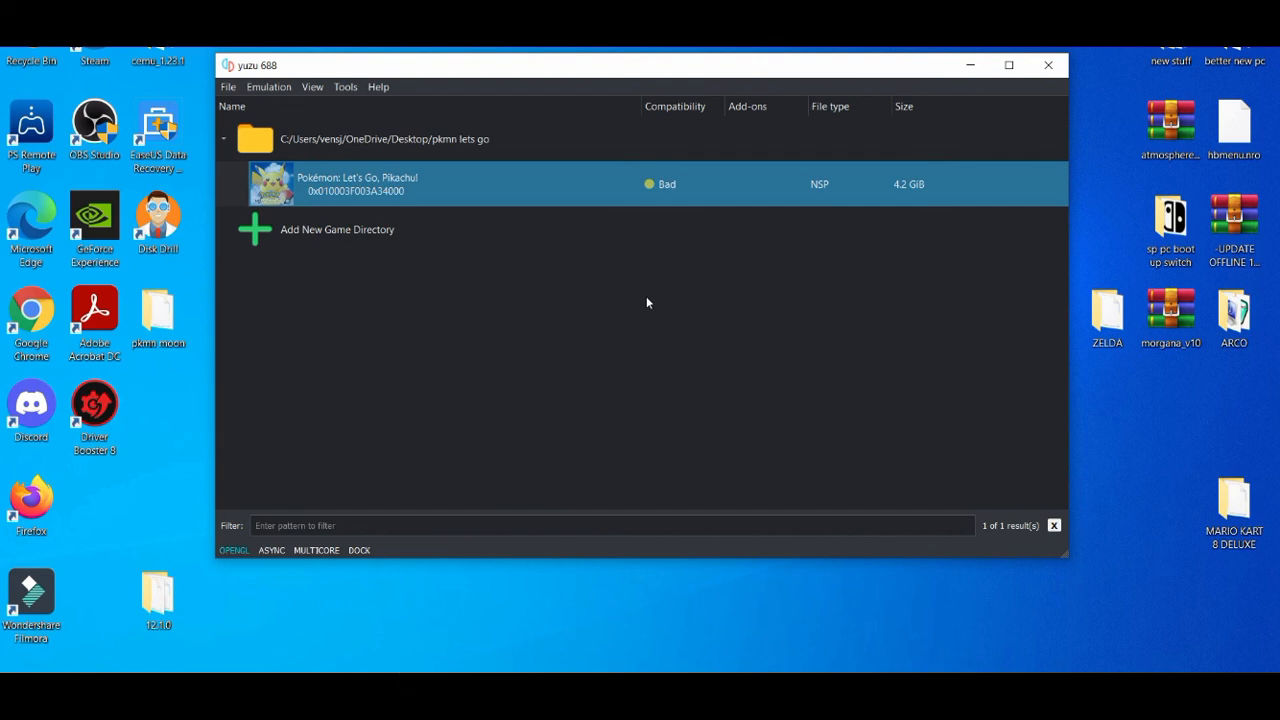
{"action": "mouse_move", "coordinate": [836, 512]}
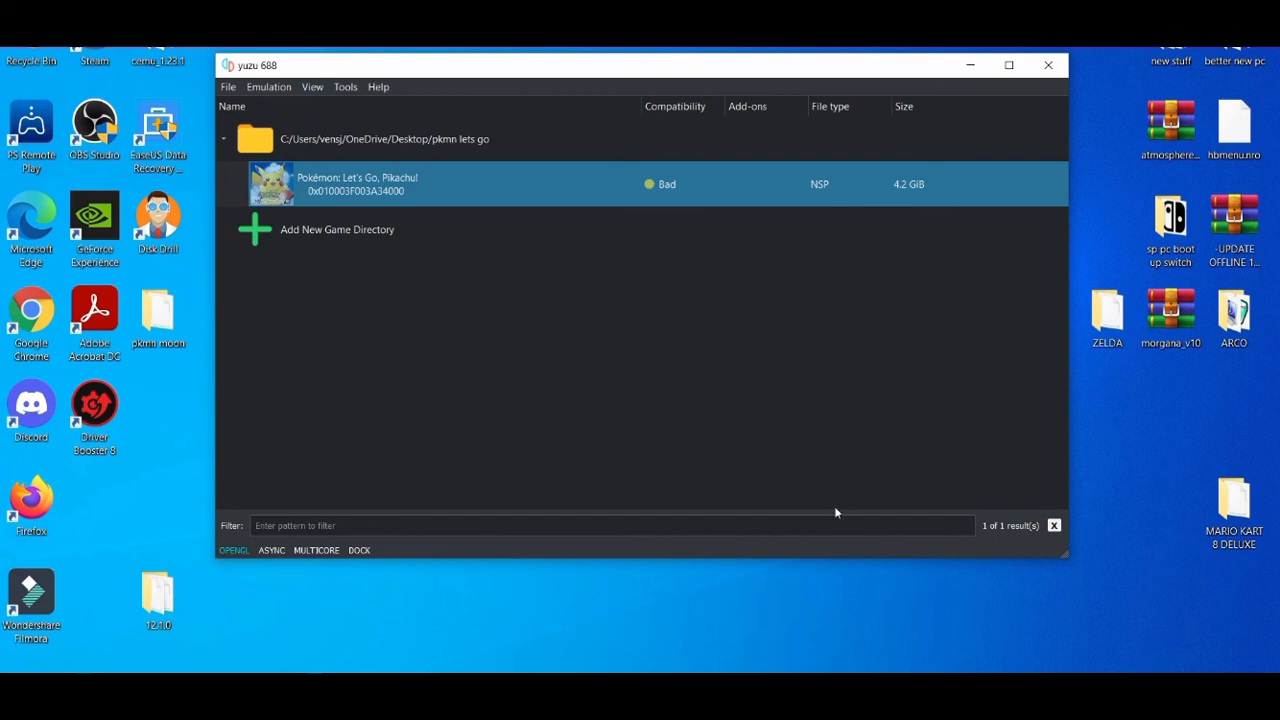